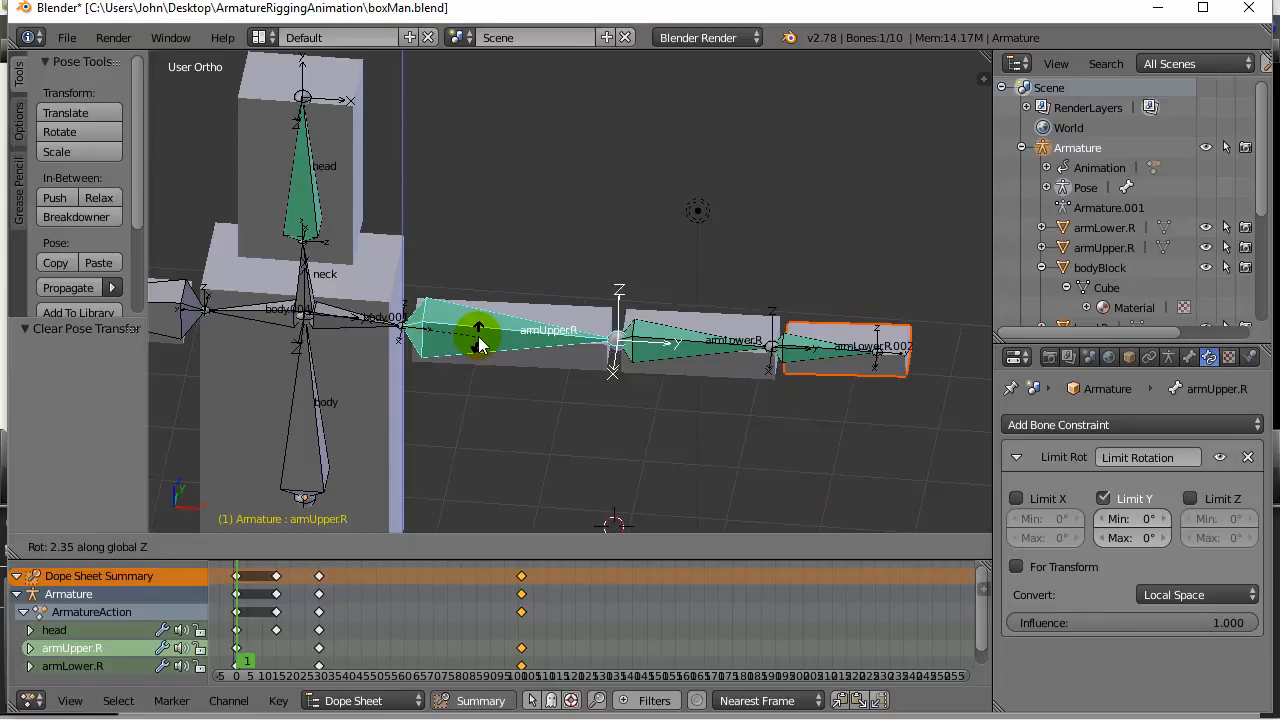
Test-rotate the upper arm and end bone, then clear all pose transforms.
left_click_drag(480, 335, 710, 350)
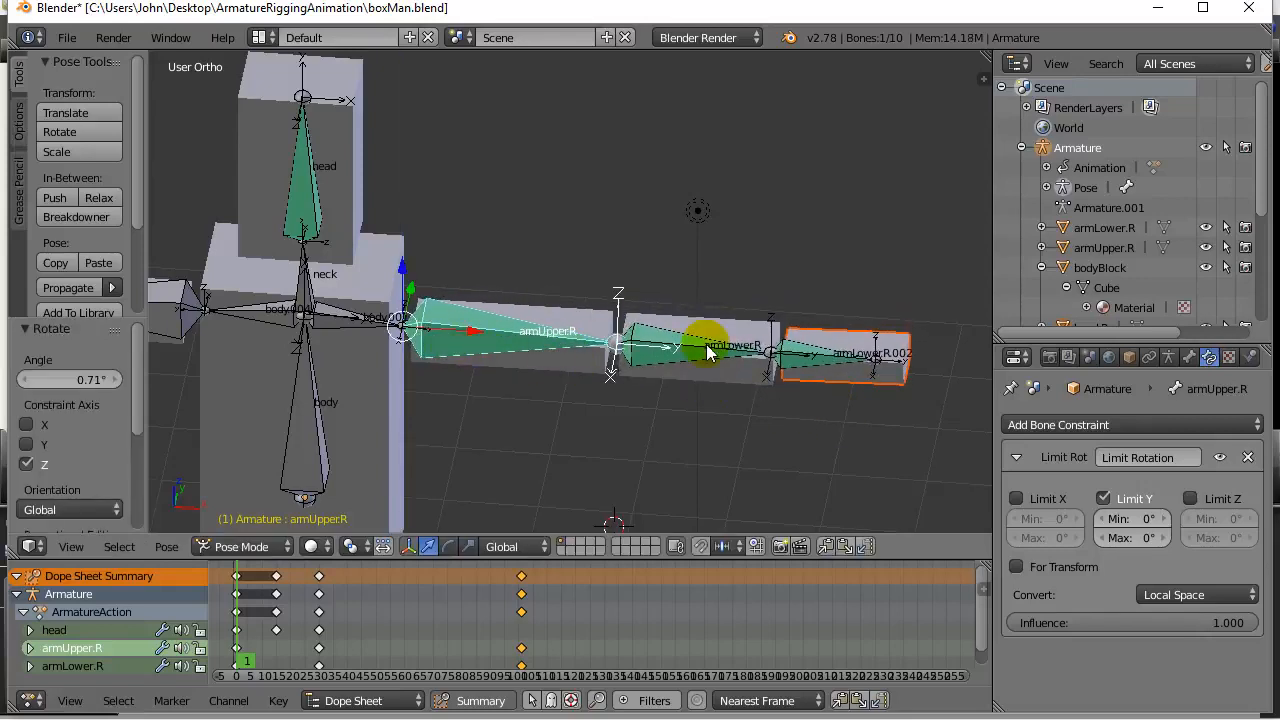
left_click(685, 350)
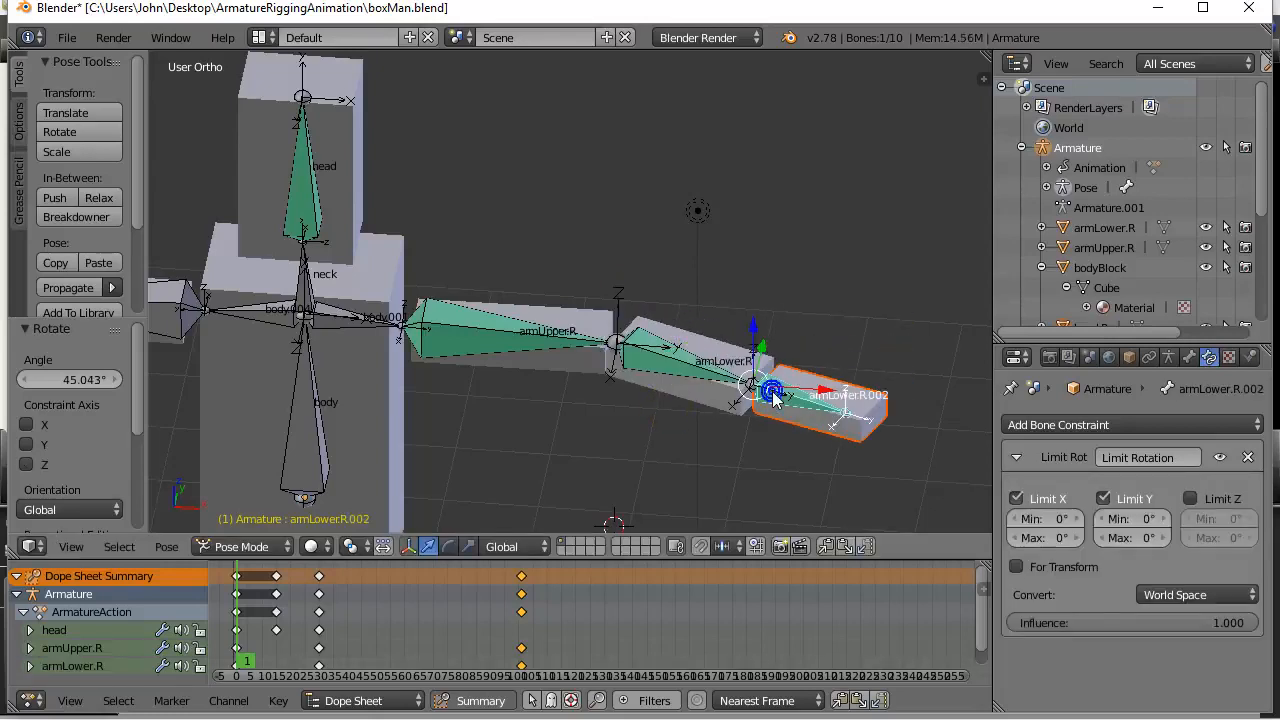
left_click_drag(773, 390, 737, 468)
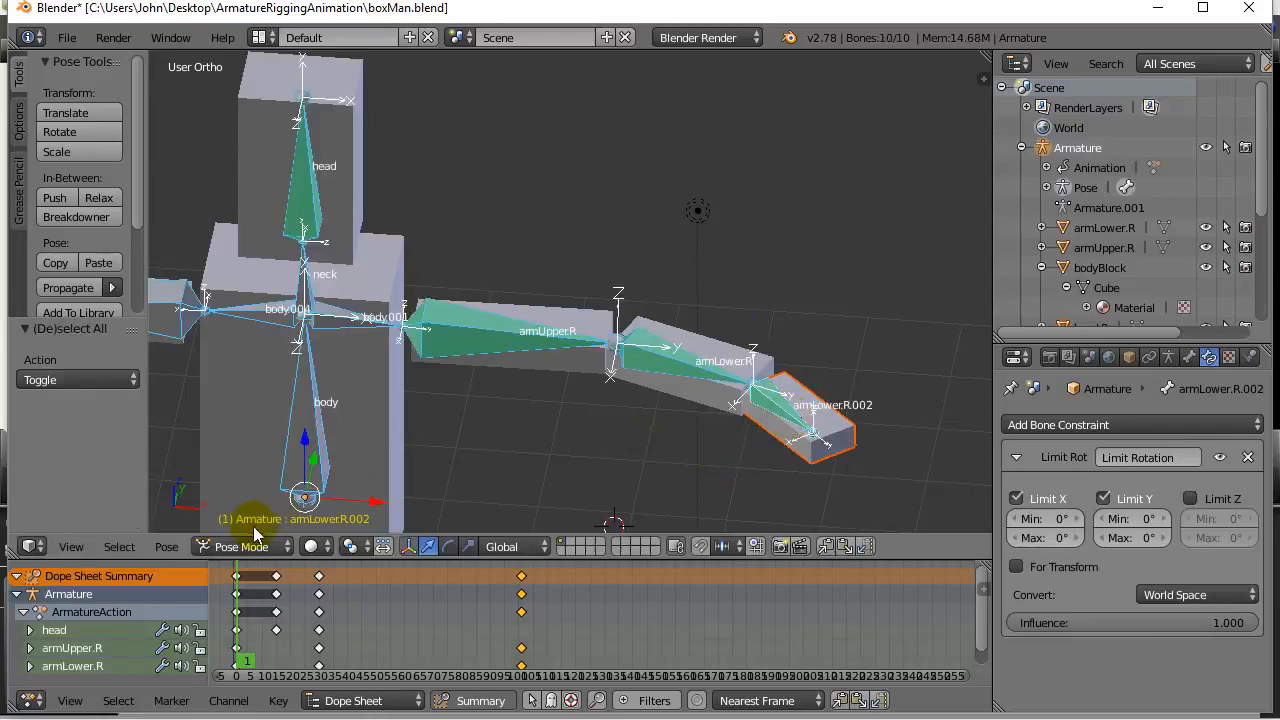
left_click(166, 546)
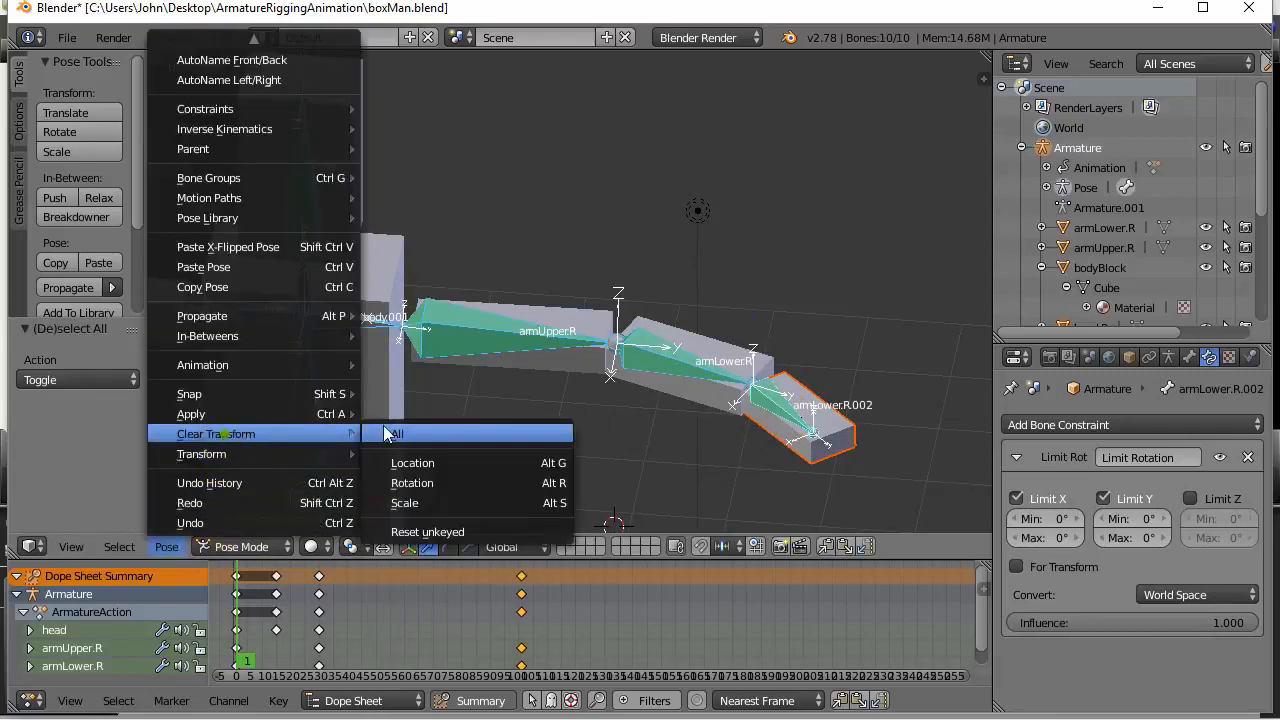
left_click(396, 433)
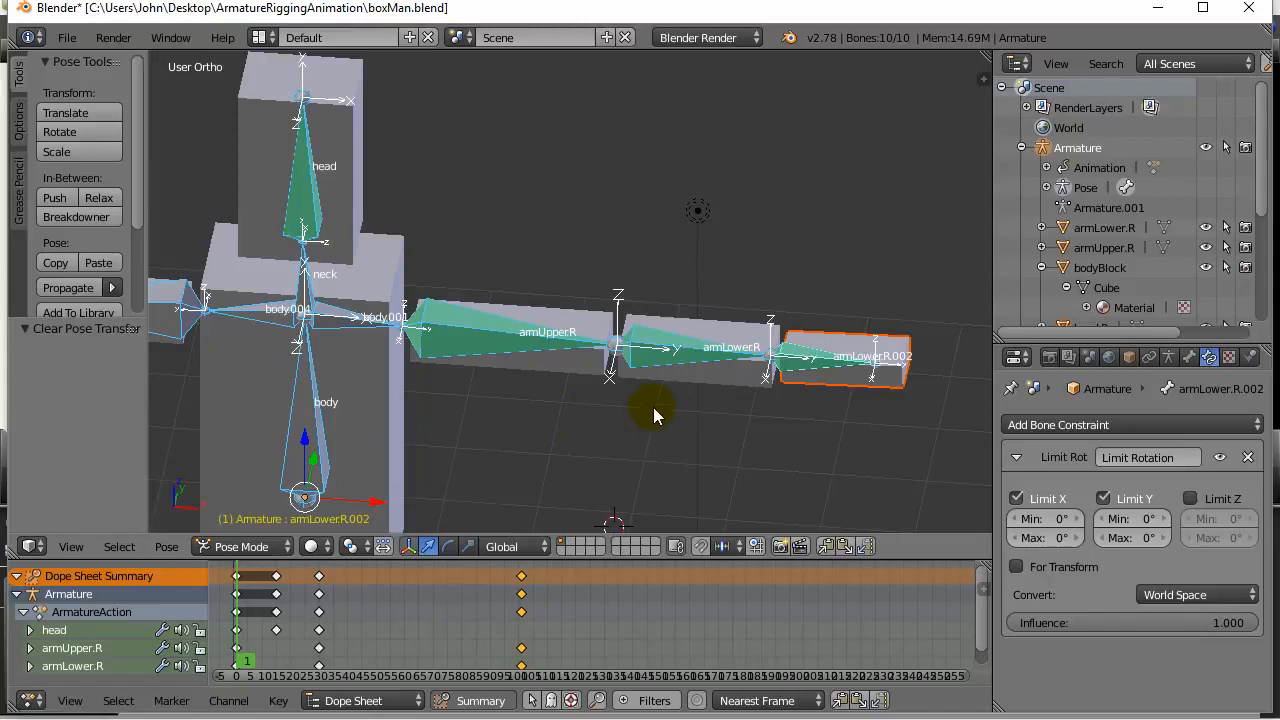
mouse_move(655, 410)
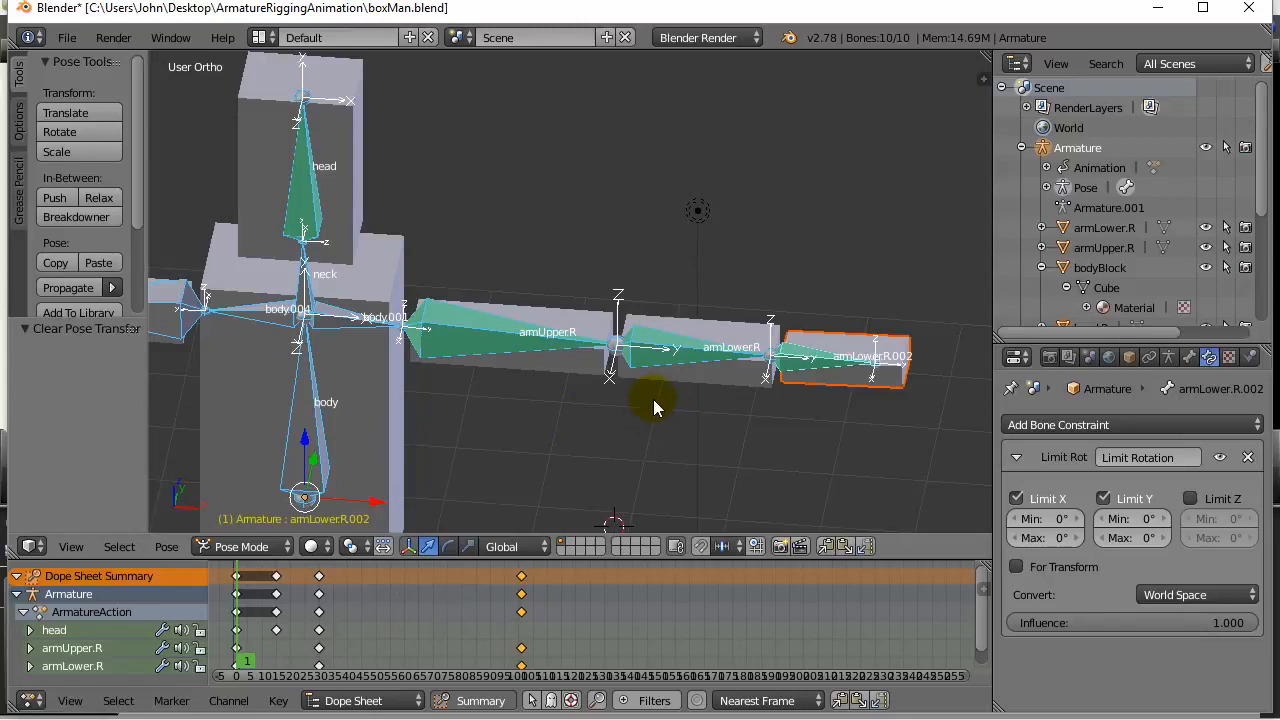
mouse_move(700, 457)
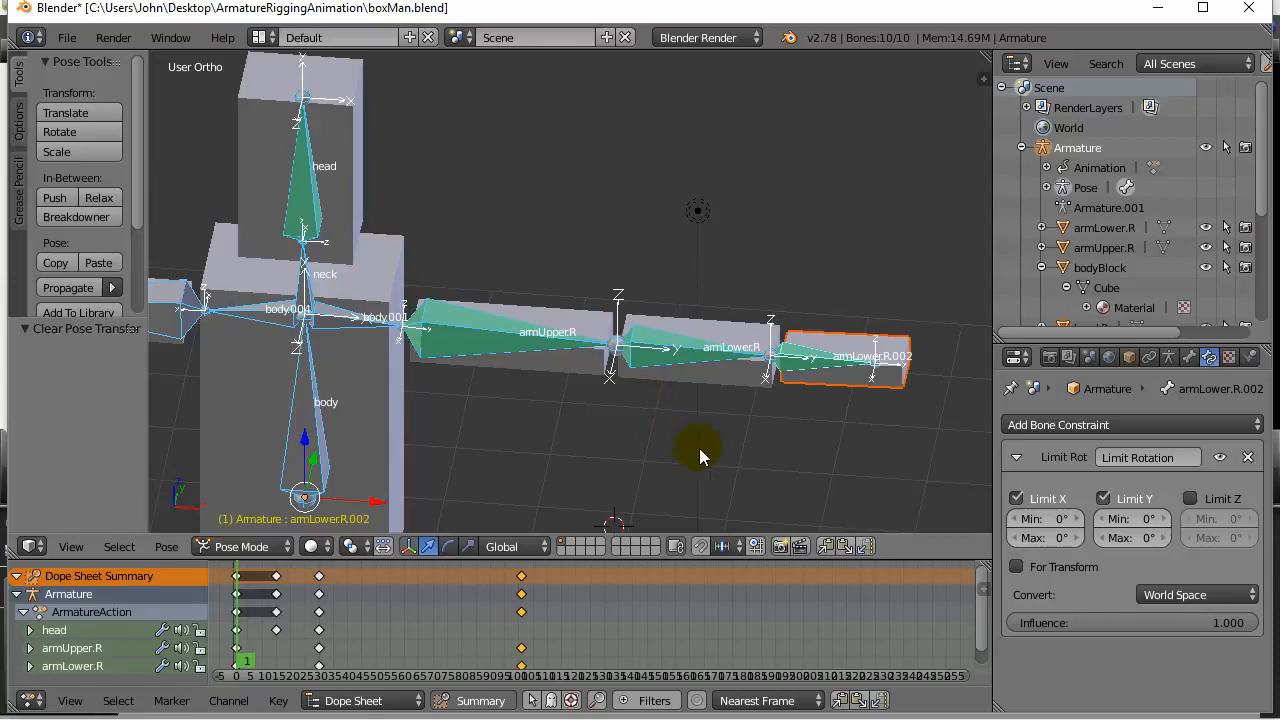
mouse_move(700, 365)
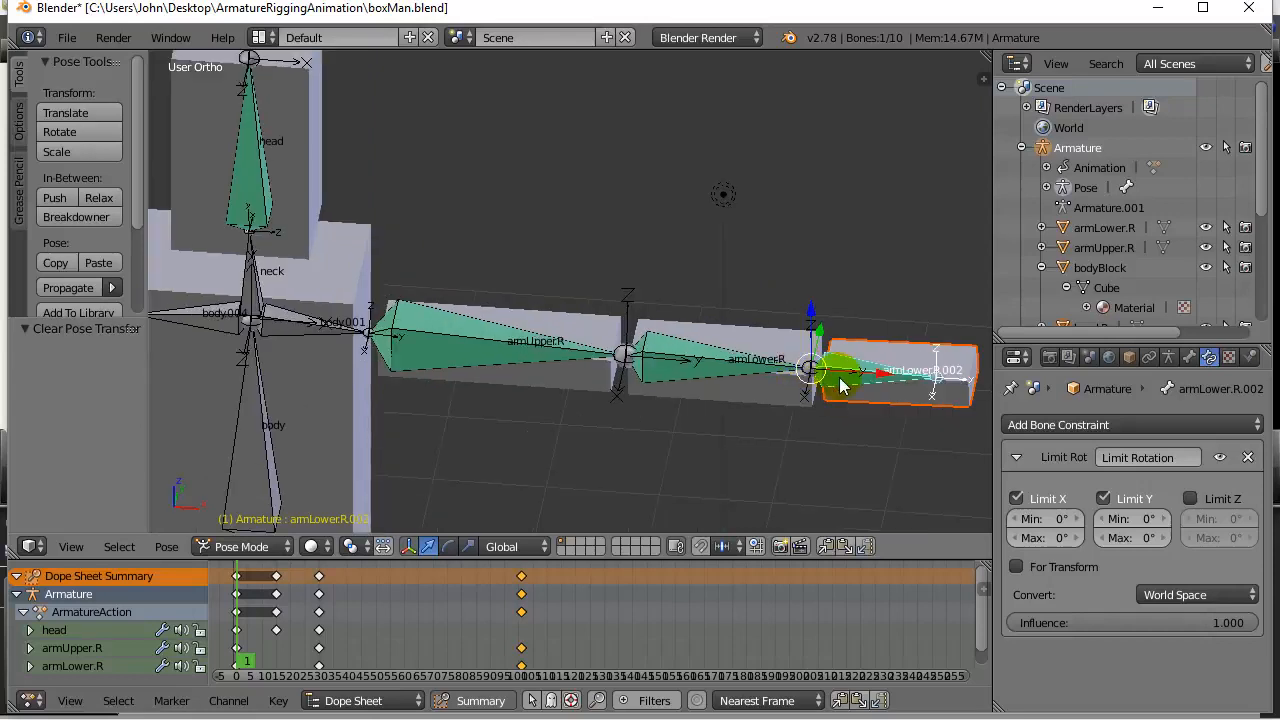
Add an Inverse Kinematics bone constraint to the hand.R end bone.
left_click(1189, 357)
type("hand.R")
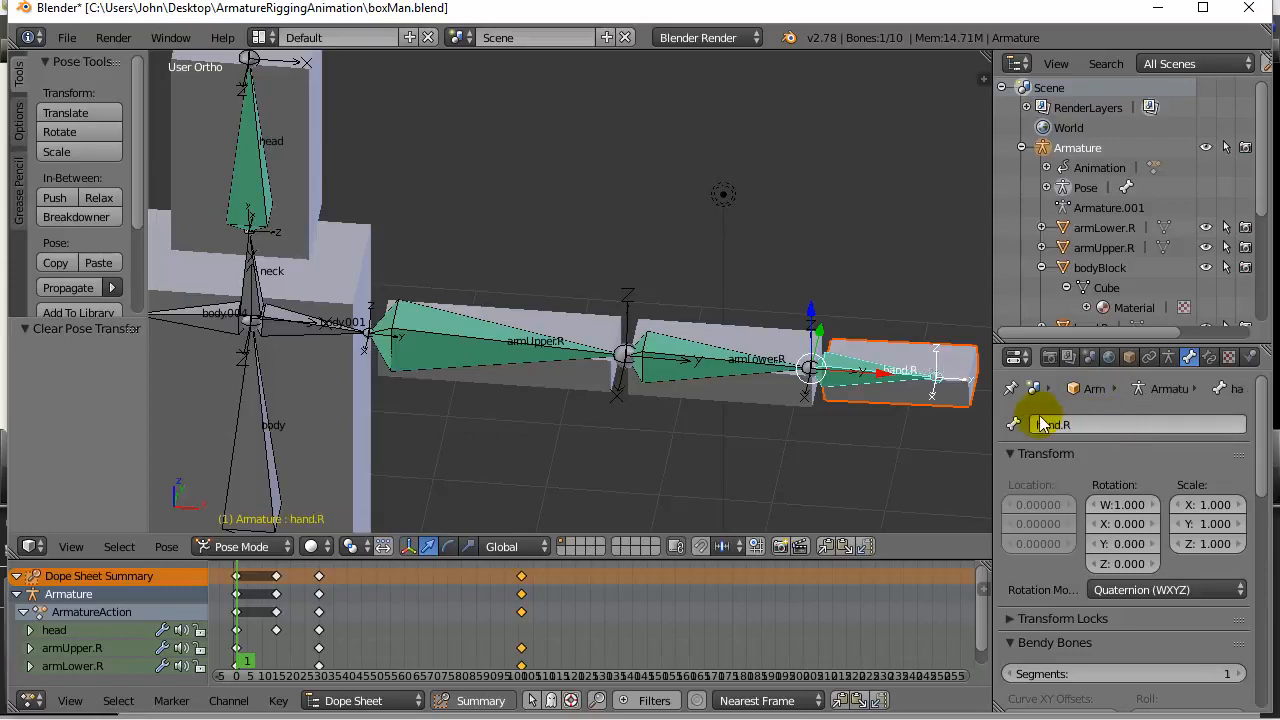
left_click(1209, 357)
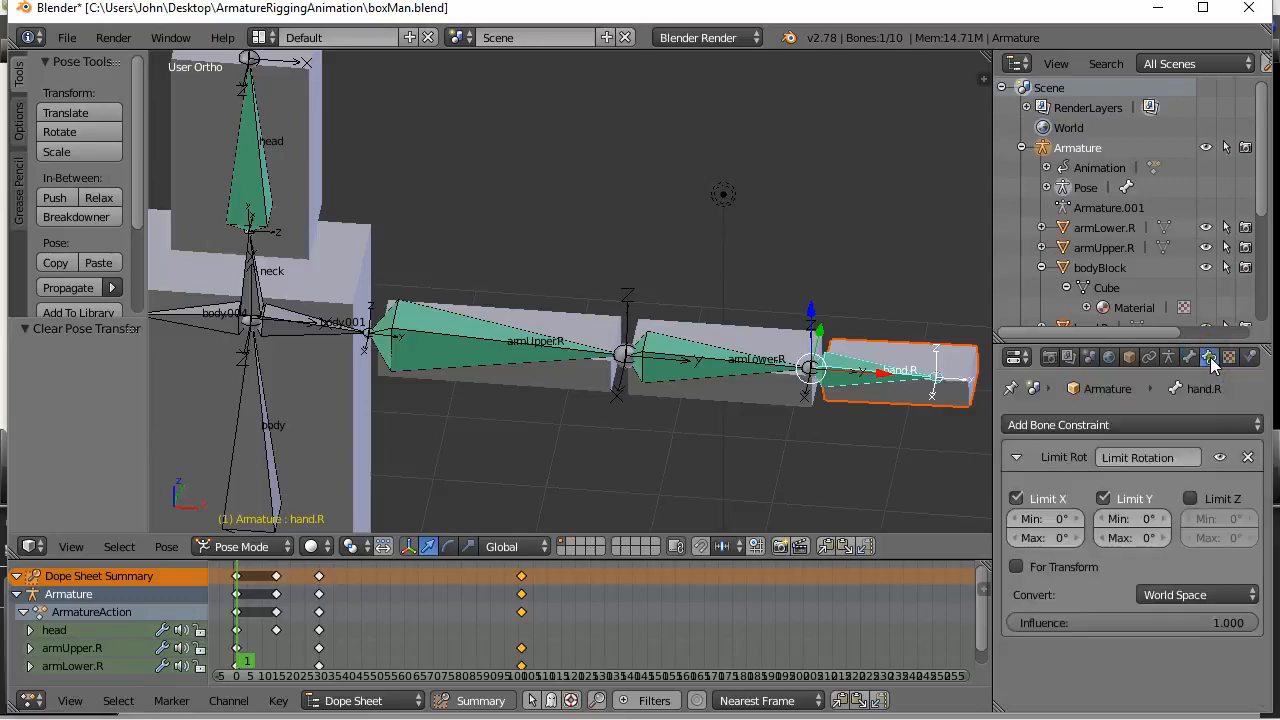
mouse_move(1087, 432)
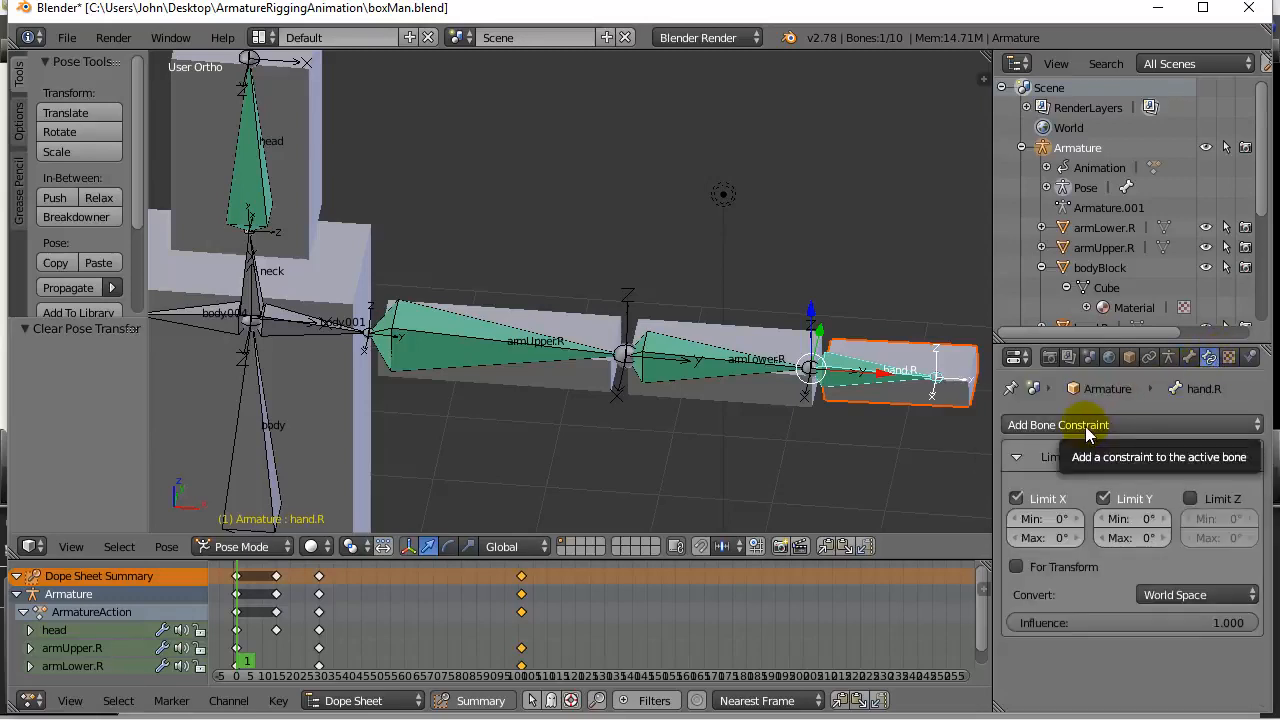
left_click(1057, 424)
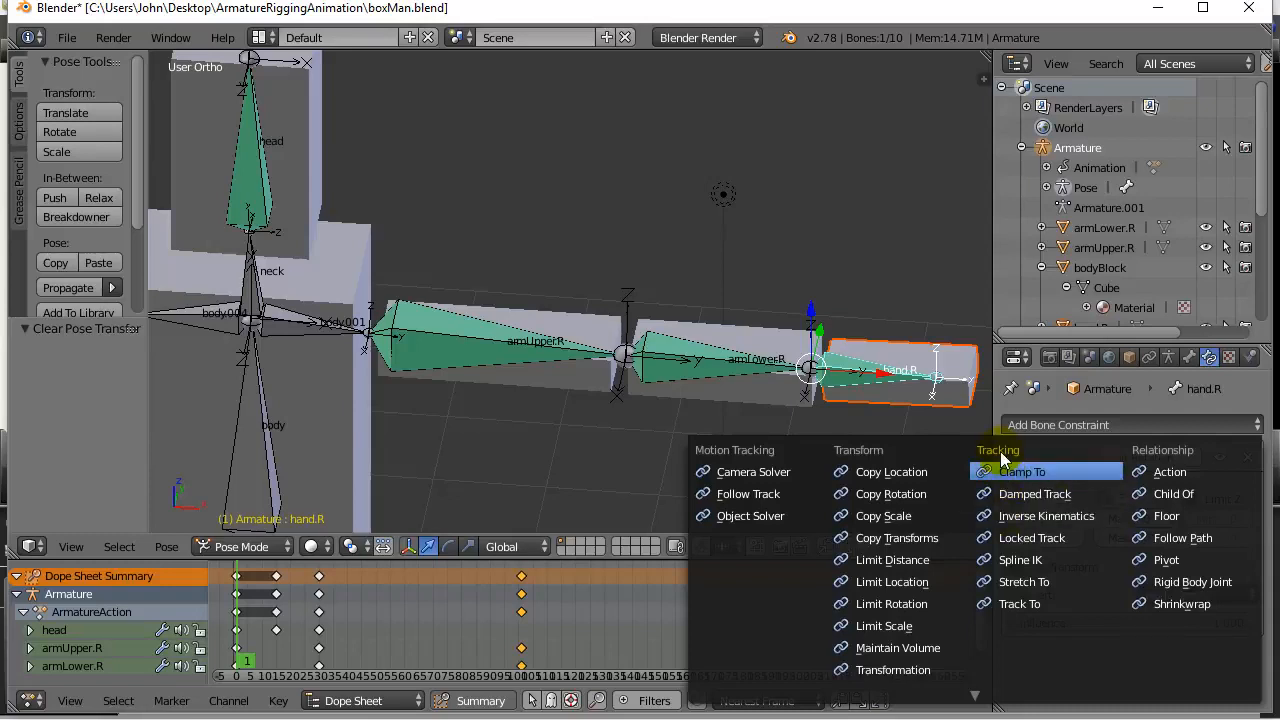
mouse_move(1046, 515)
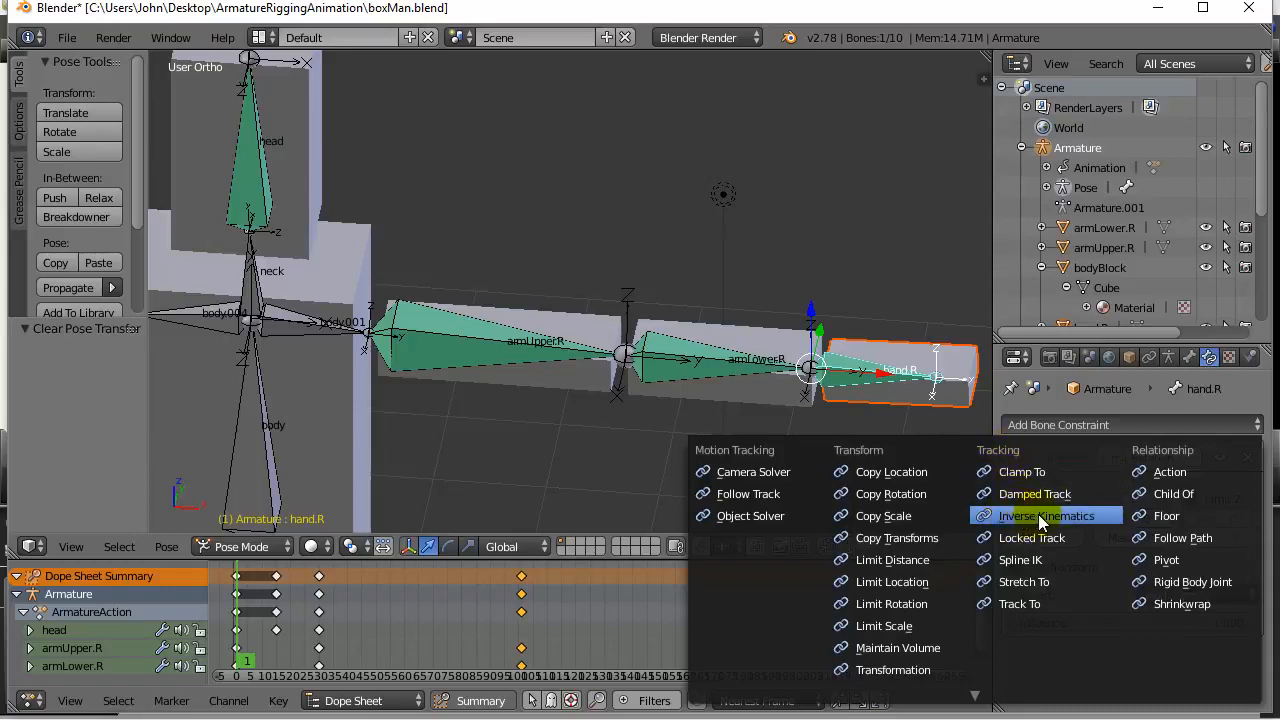
left_click(1047, 515)
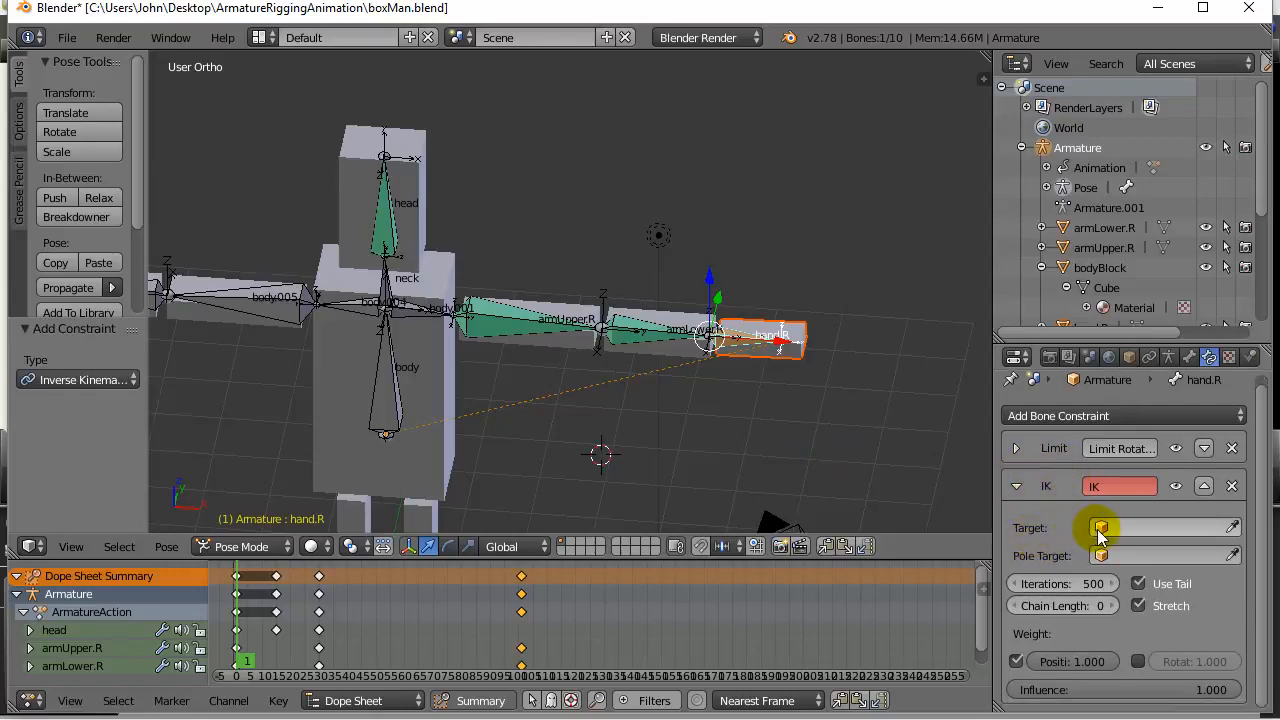
left_click(1100, 528)
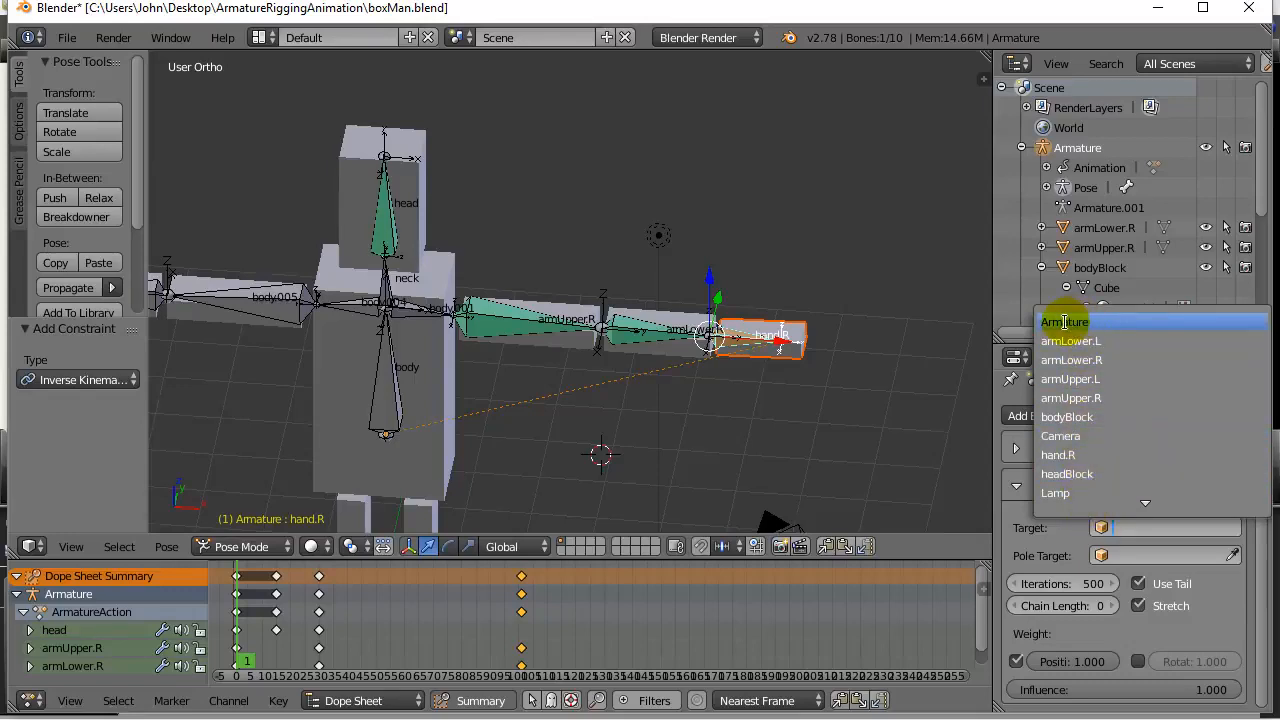
left_click(1064, 321)
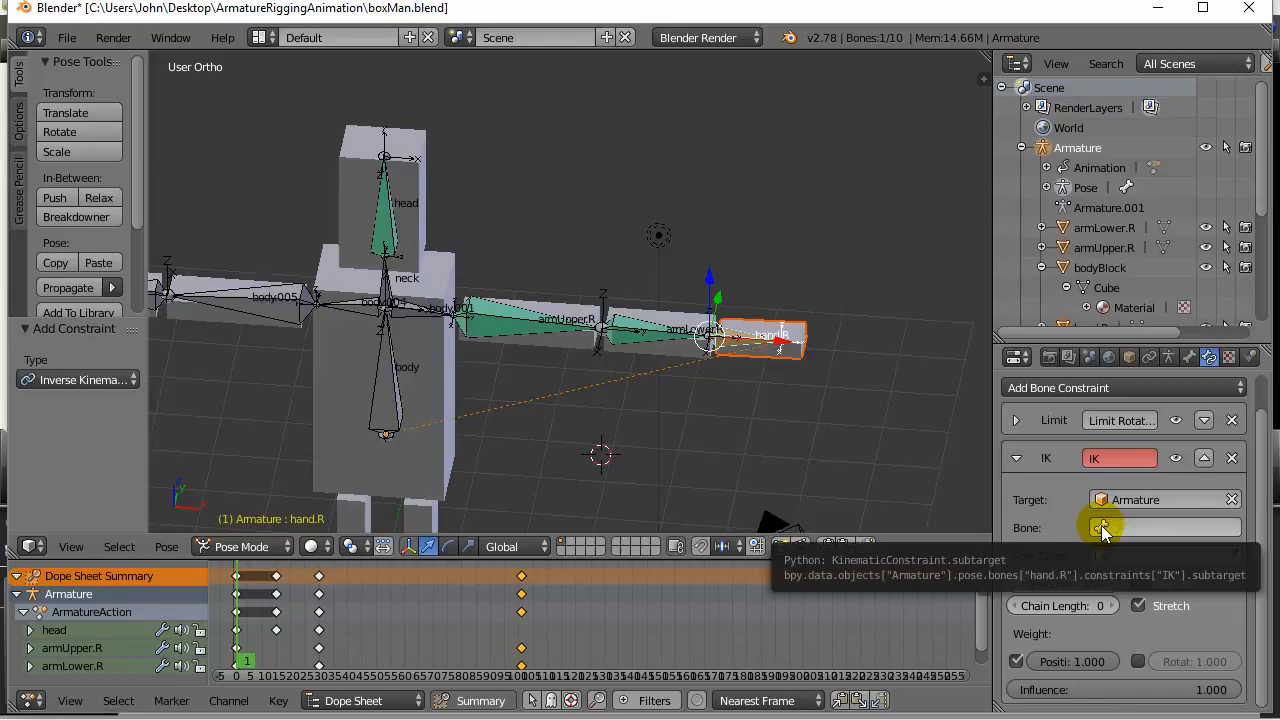
left_click(1100, 528)
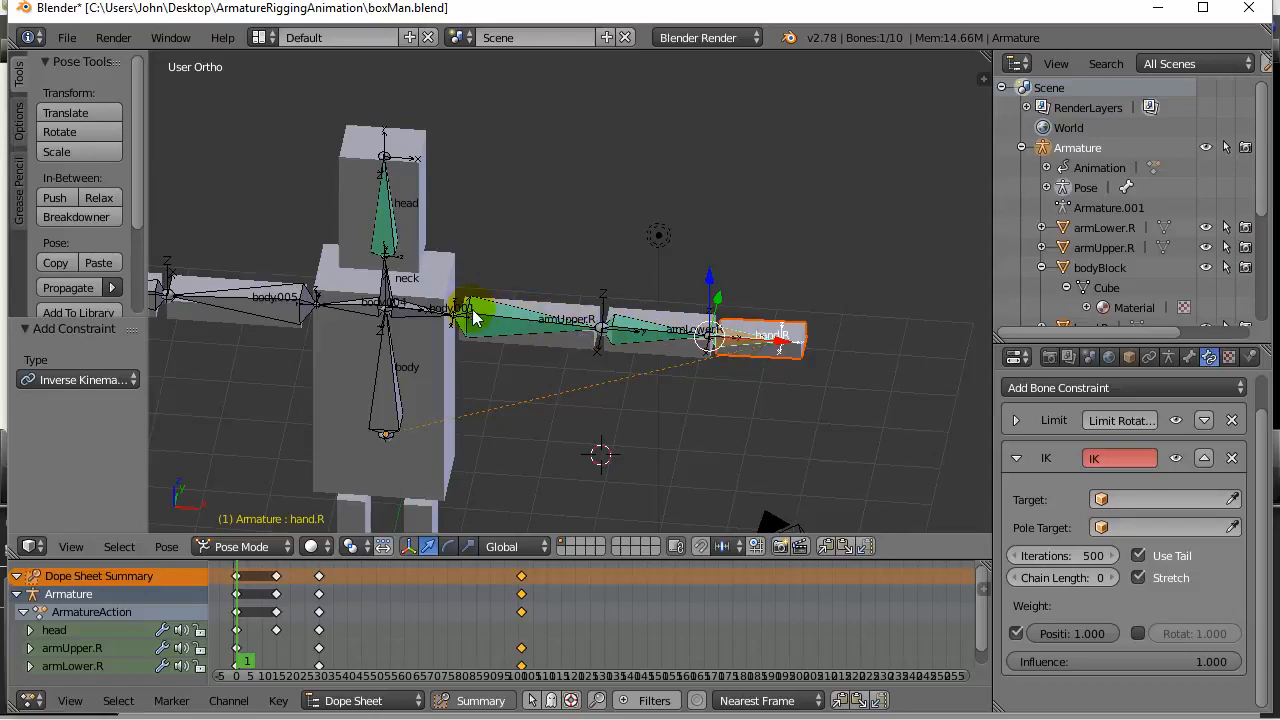
mouse_move(708, 365)
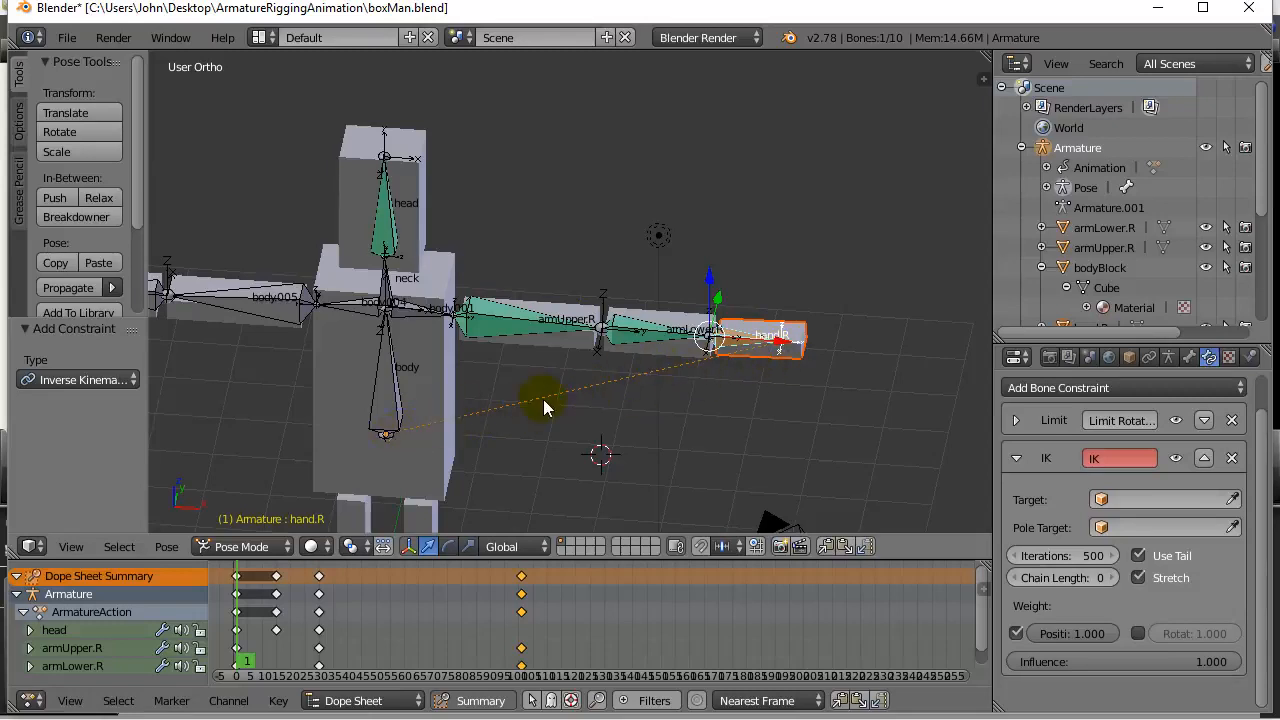
mouse_move(648, 380)
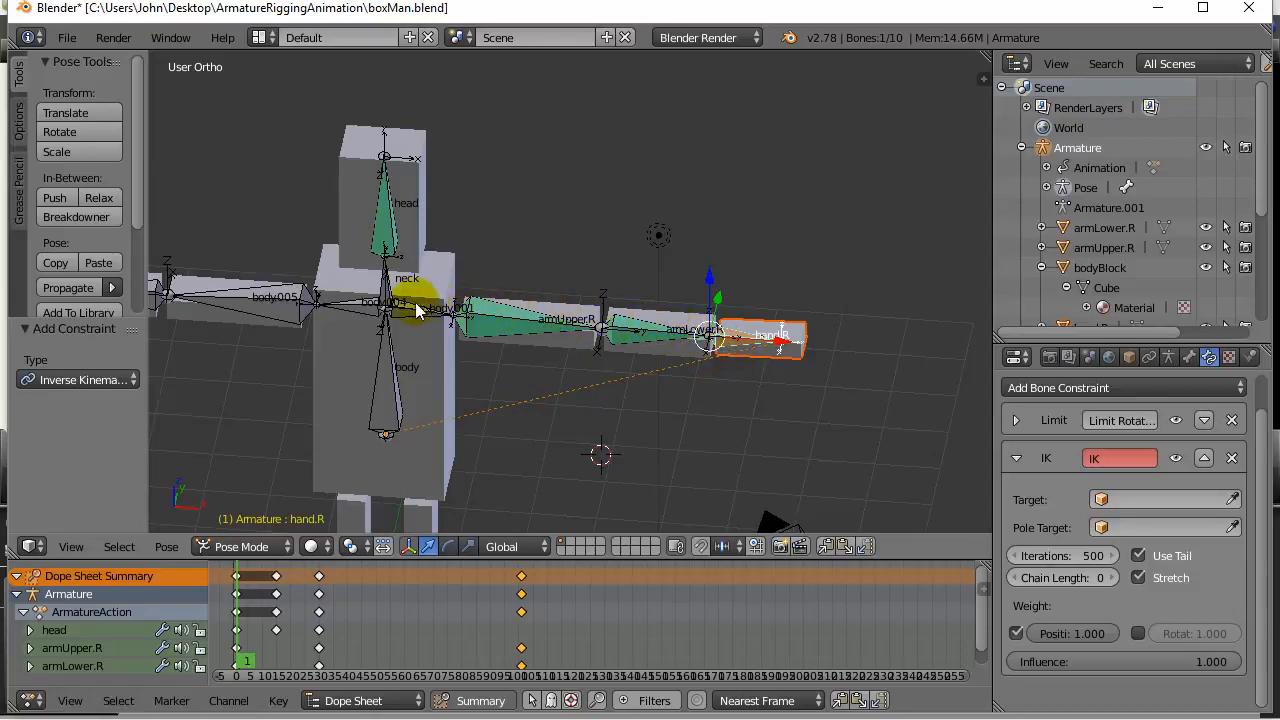
mouse_move(730, 345)
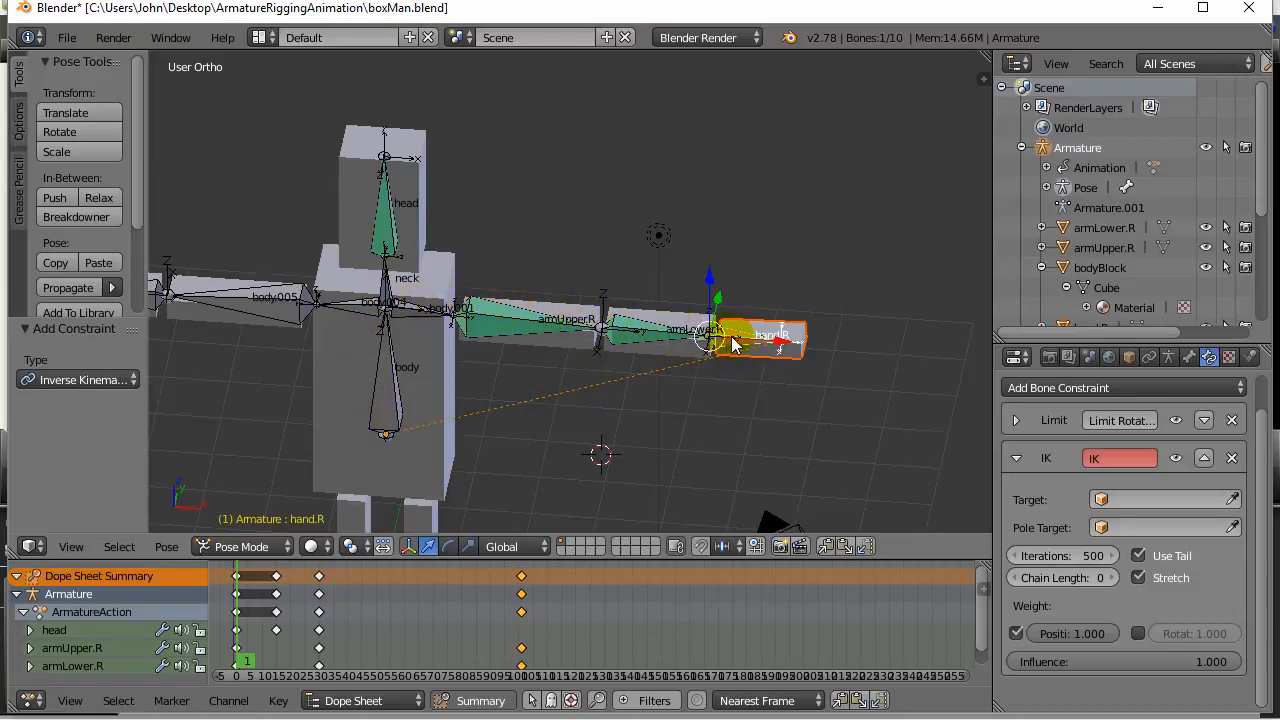
Test-move hand.R with its untargeted IK, then select every bone for resetting.
left_click_drag(770, 340, 780, 395)
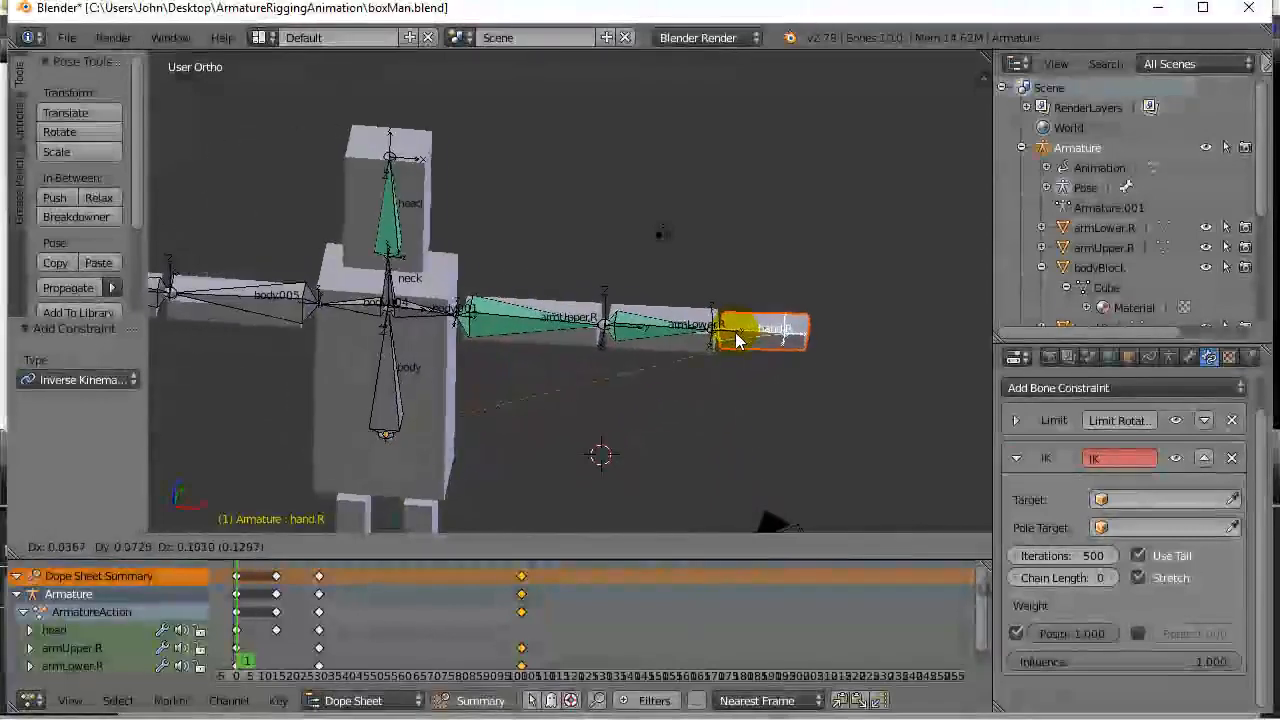
left_click_drag(760, 335, 730, 465)
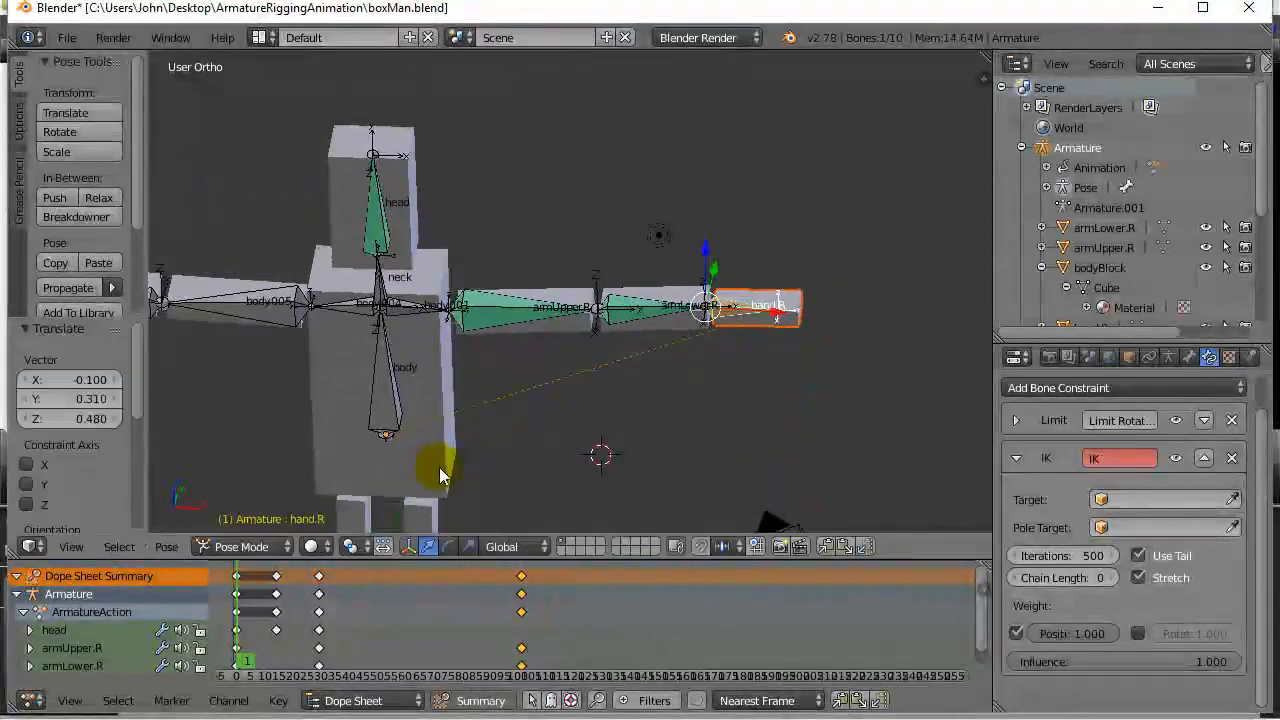
left_click(166, 546)
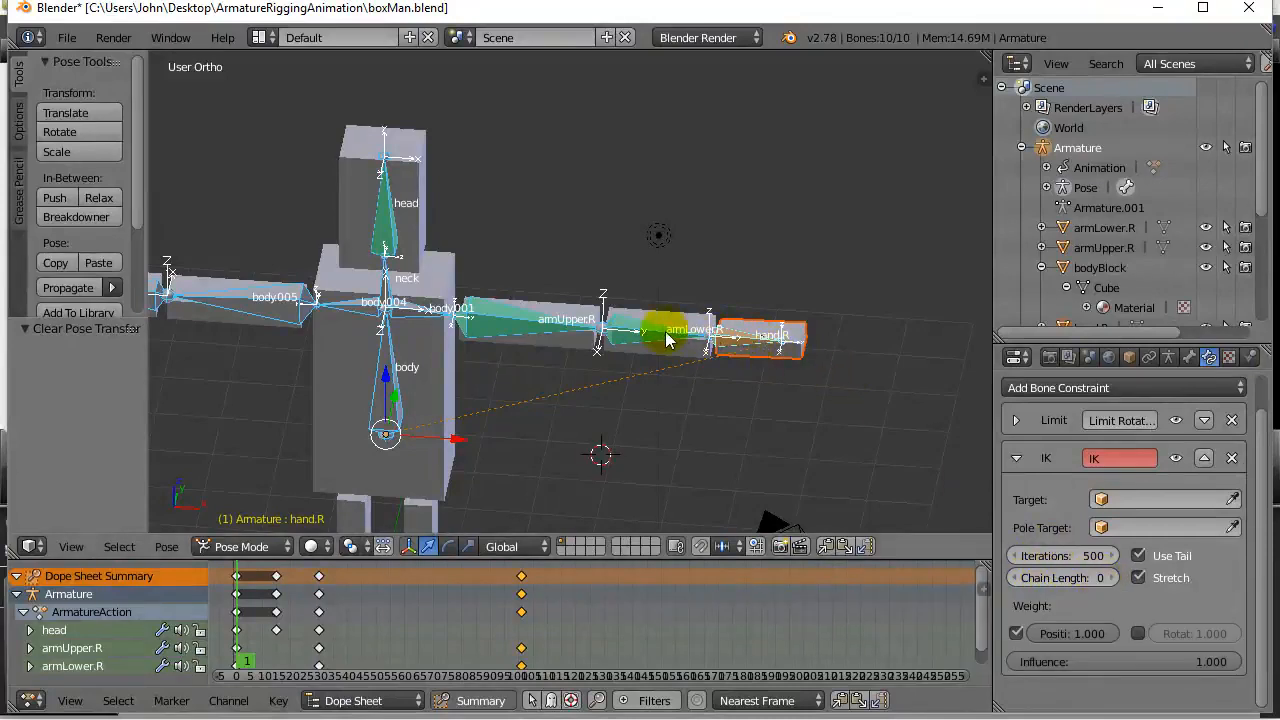
Raise the hand.R IK constraint's Chain Length above 0.
left_click(385, 440)
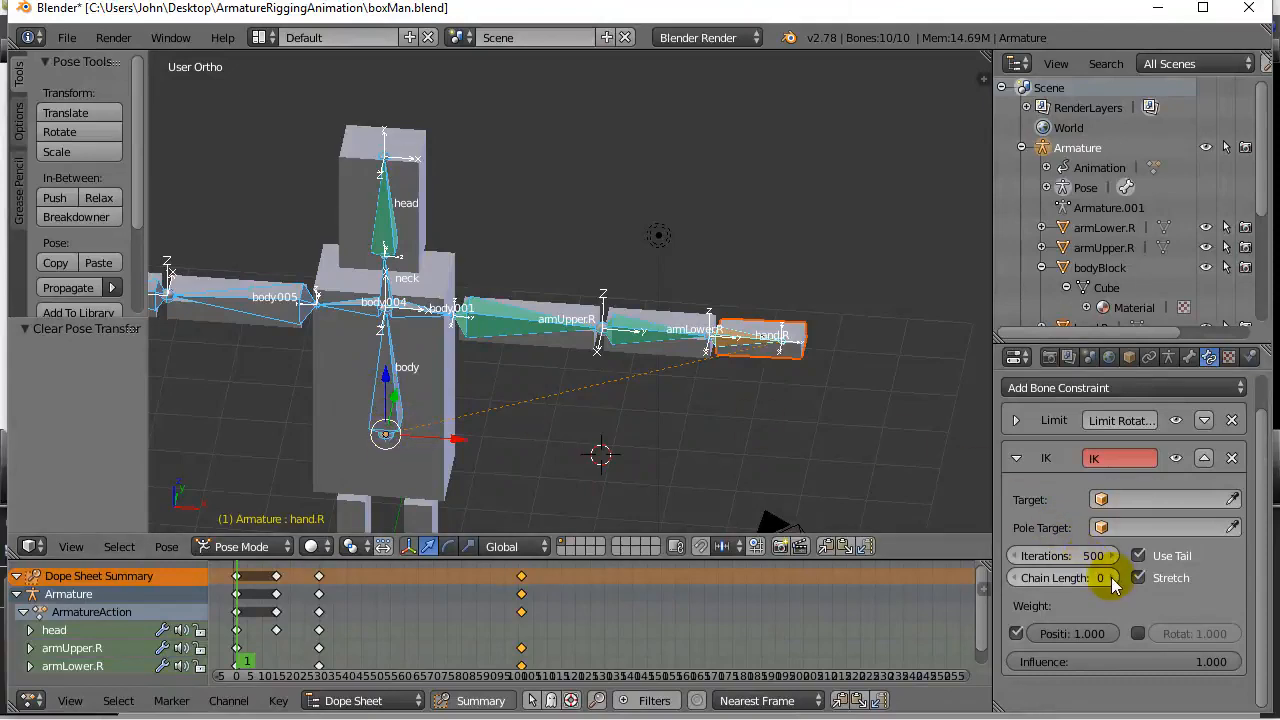
left_click(1062, 577)
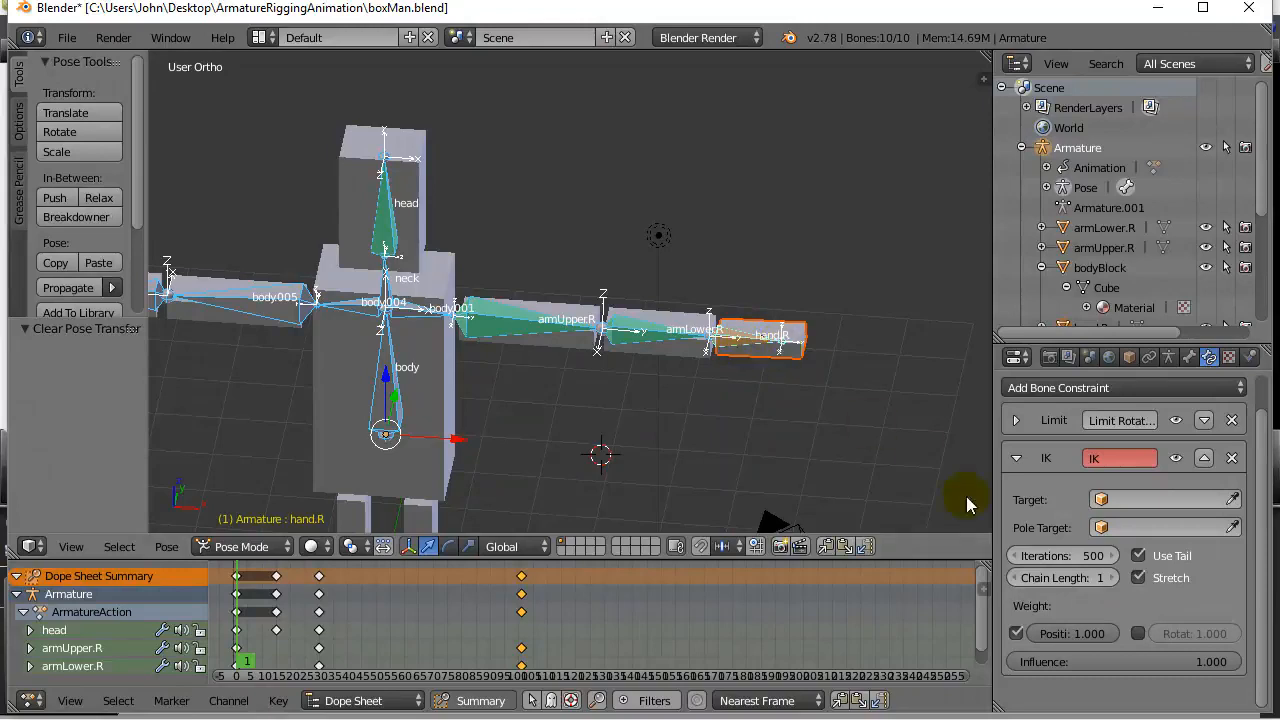
mouse_move(1105, 577)
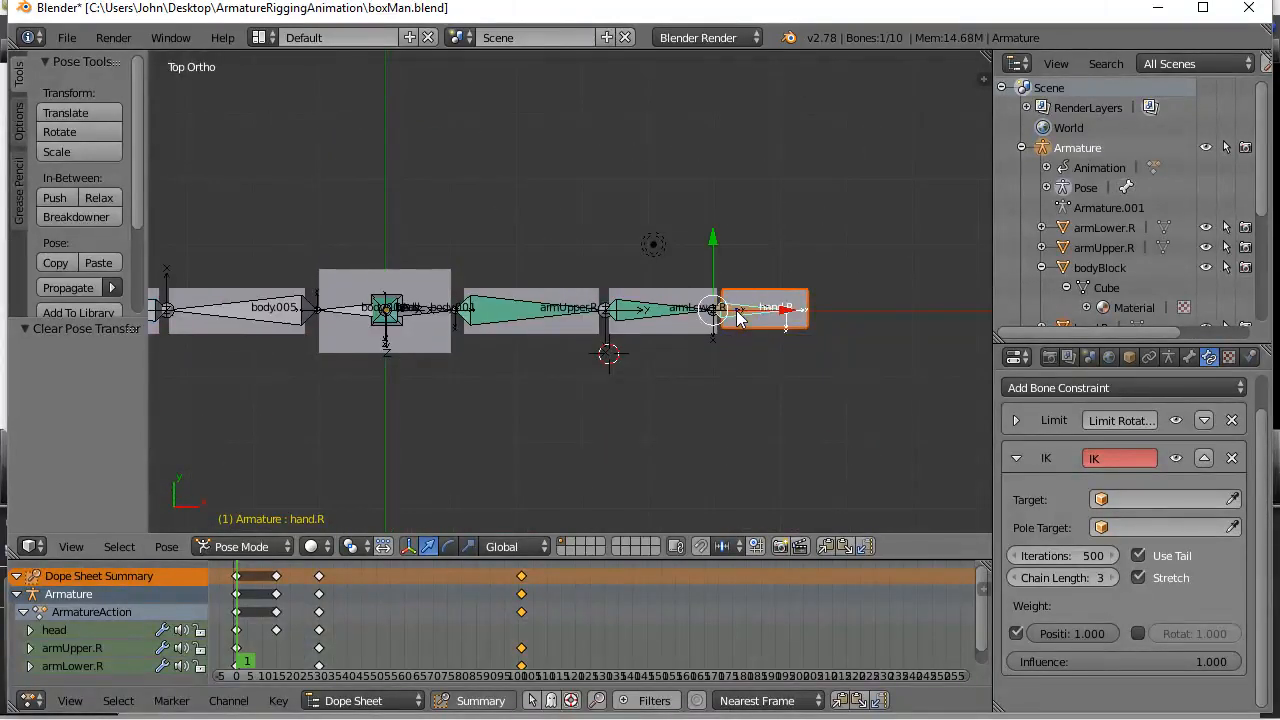
Drag hand.R down, up and inward to bend the elbow, then orbit to inspect.
left_click(770, 308)
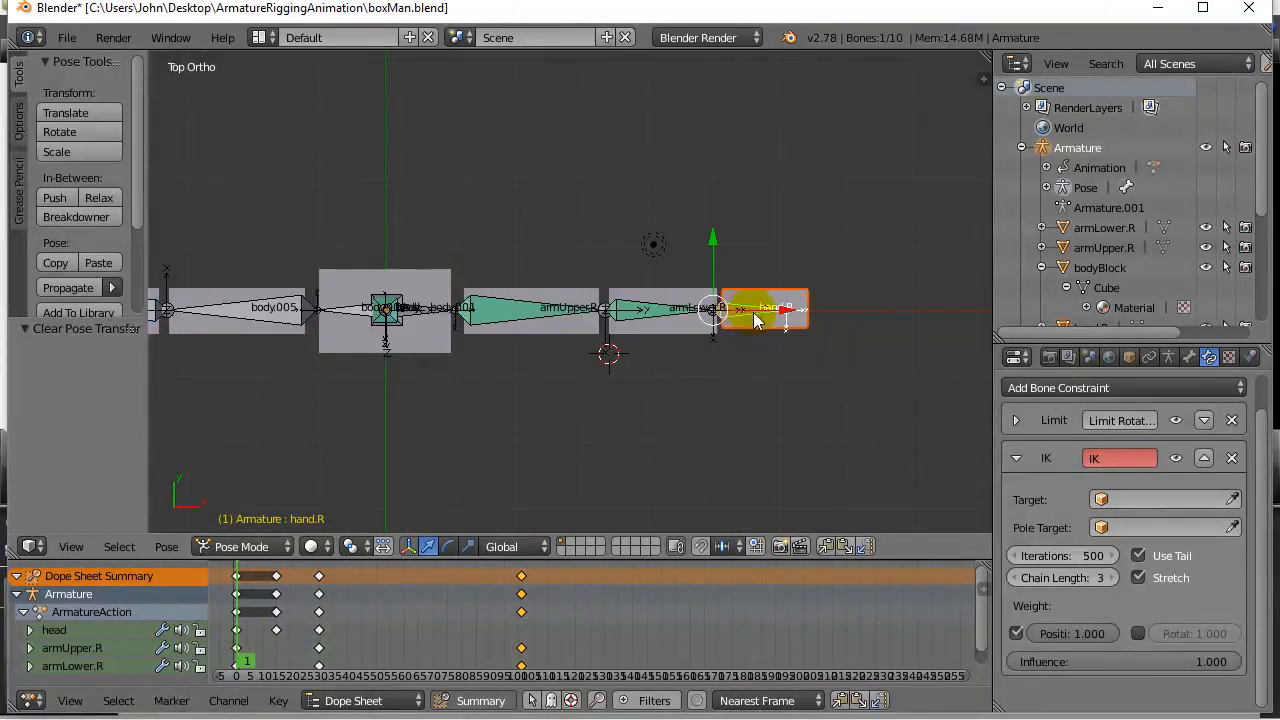
left_click_drag(765, 310, 650, 505)
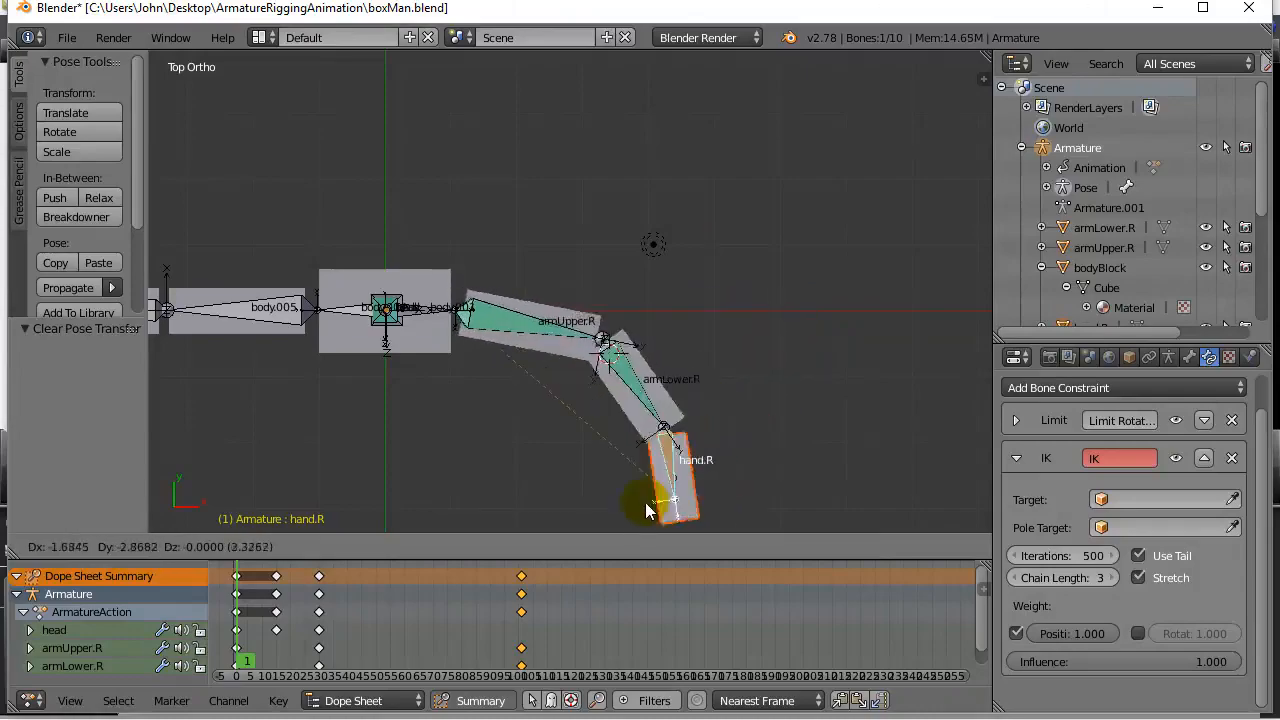
left_click_drag(660, 490, 700, 280)
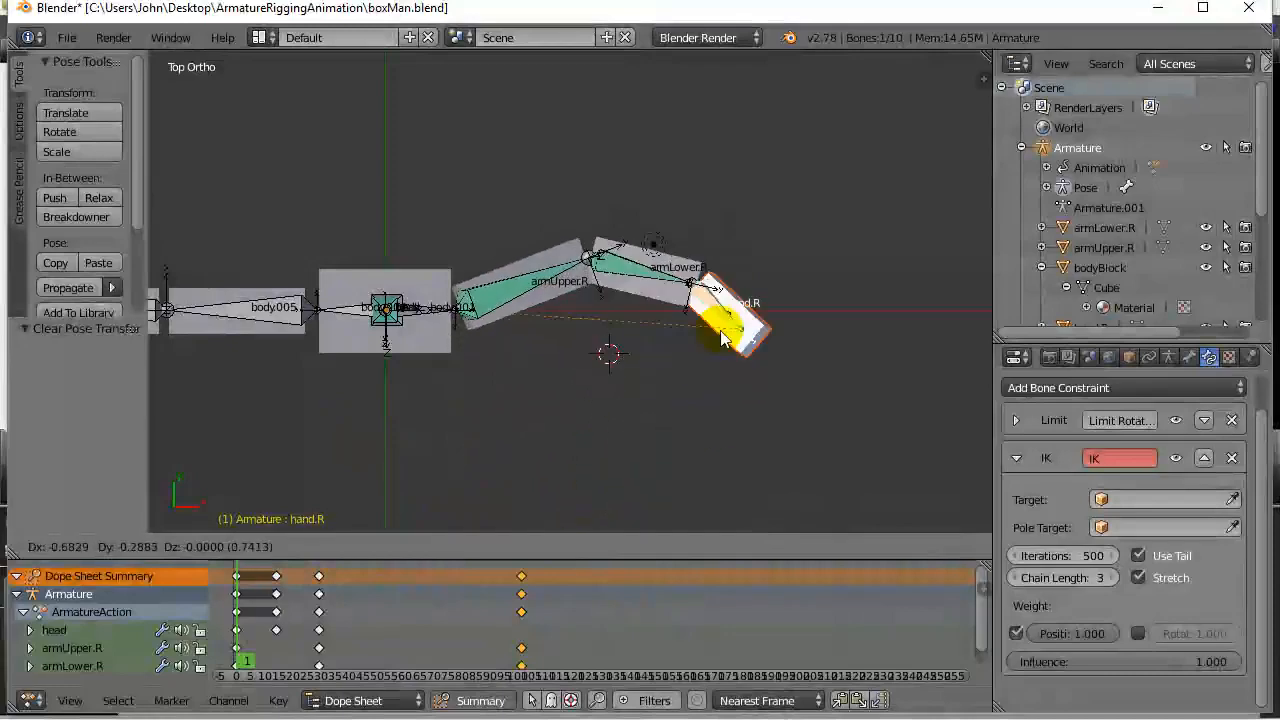
left_click_drag(720, 335, 715, 350)
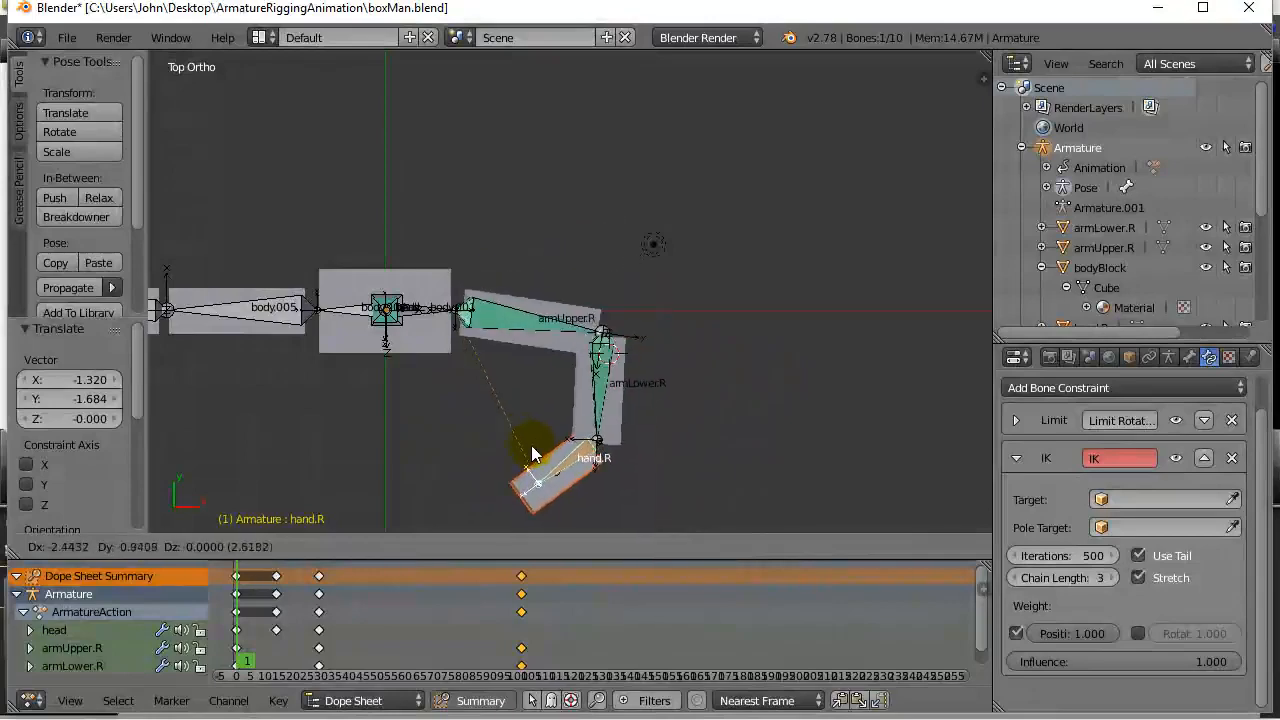
left_click_drag(535, 453, 583, 510)
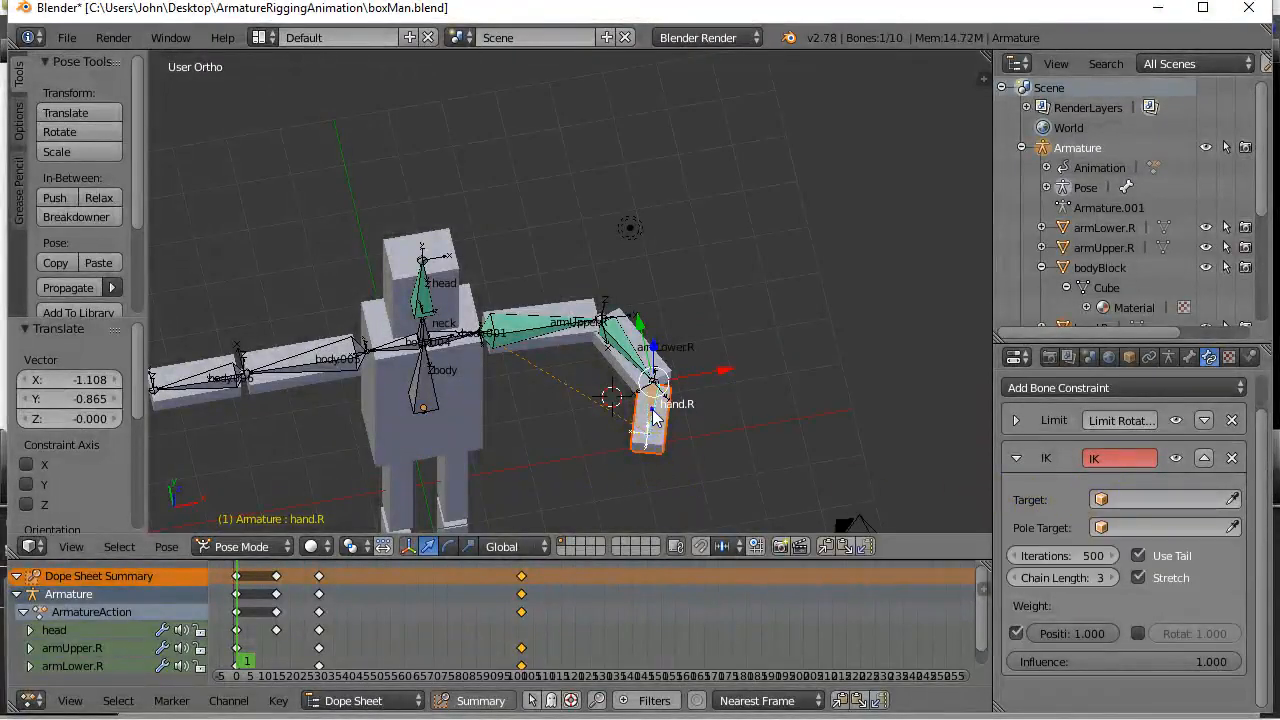
Move hand.R up, down, across the body and below the elbow in front view.
left_click_drag(650, 410, 625, 445)
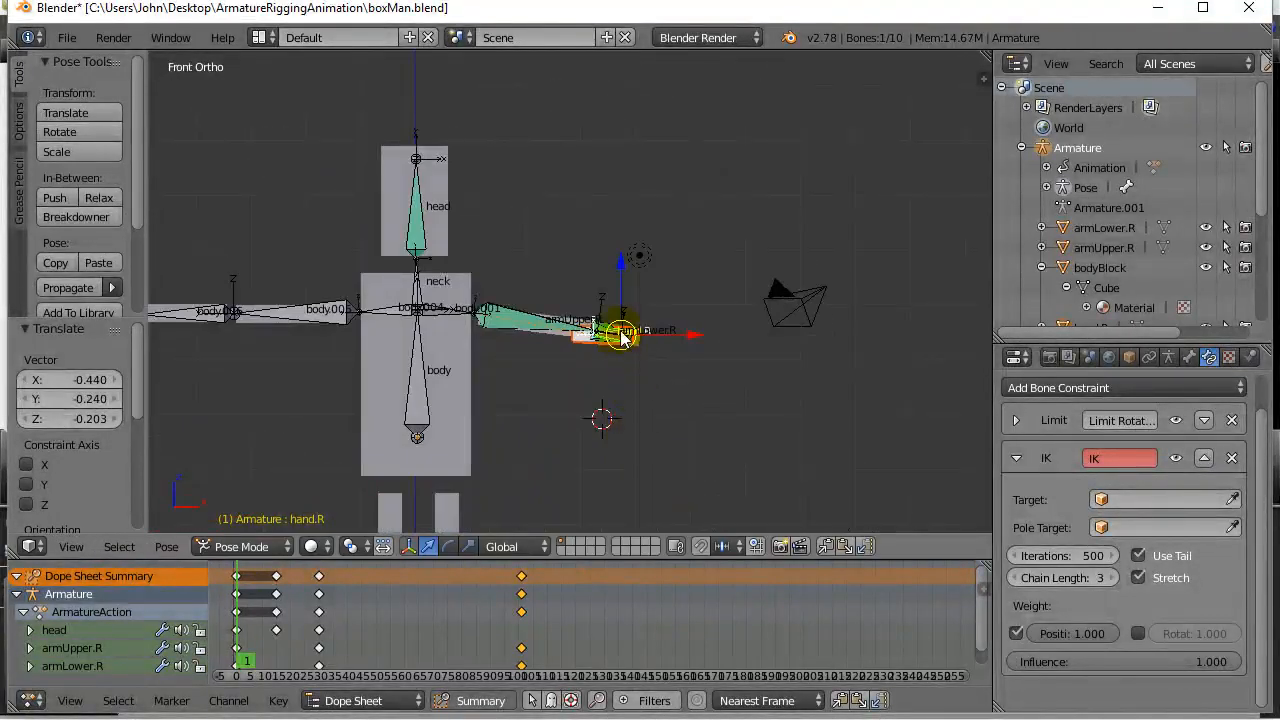
left_click_drag(620, 335, 625, 360)
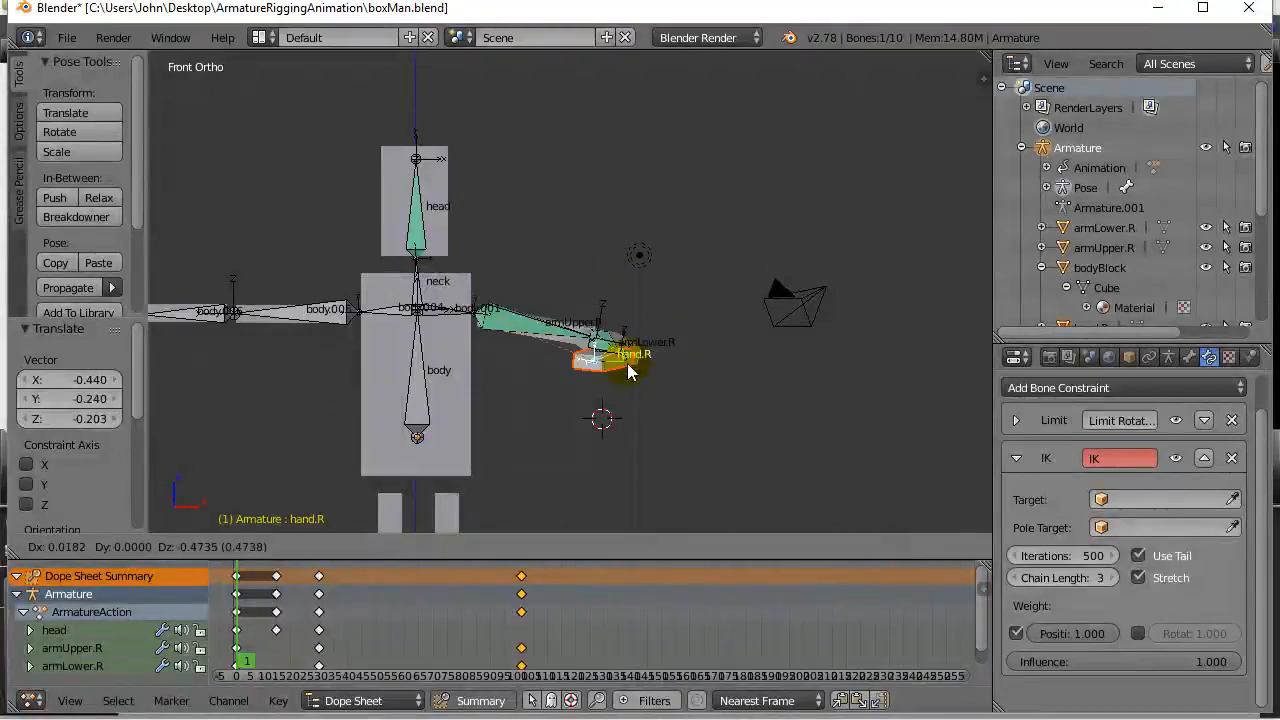
left_click_drag(630, 355, 650, 220)
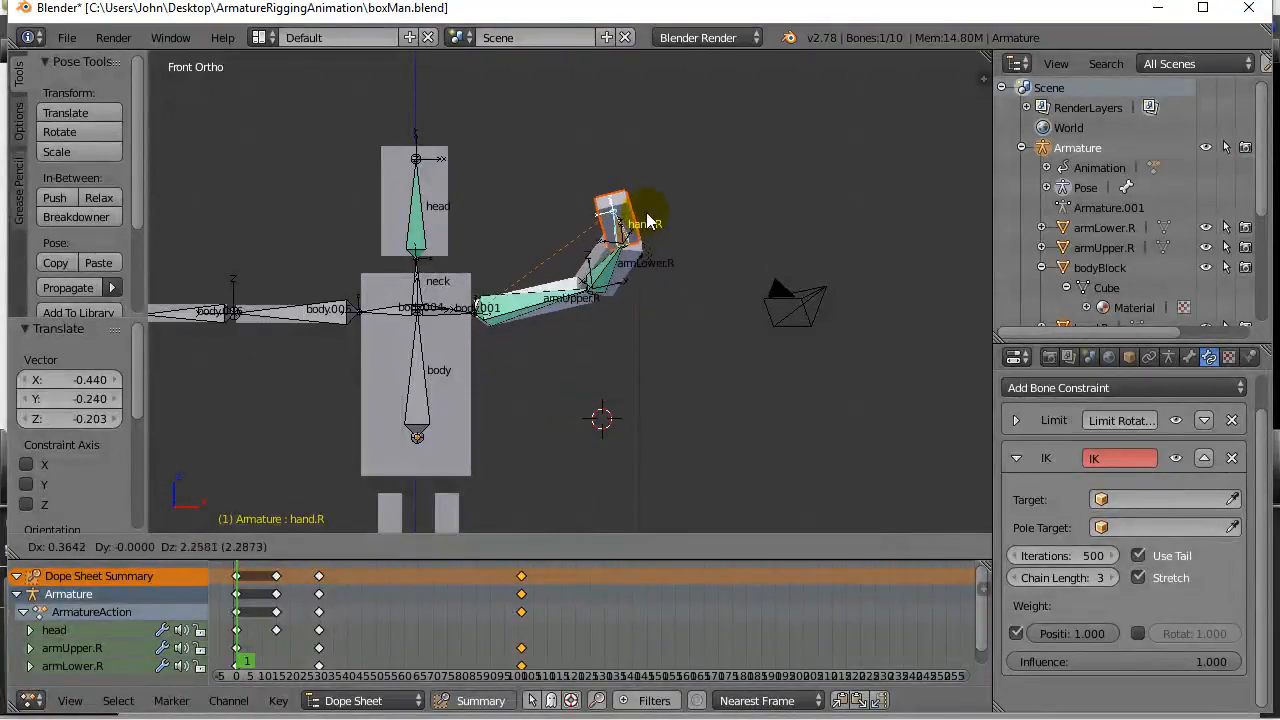
left_click_drag(650, 220, 620, 355)
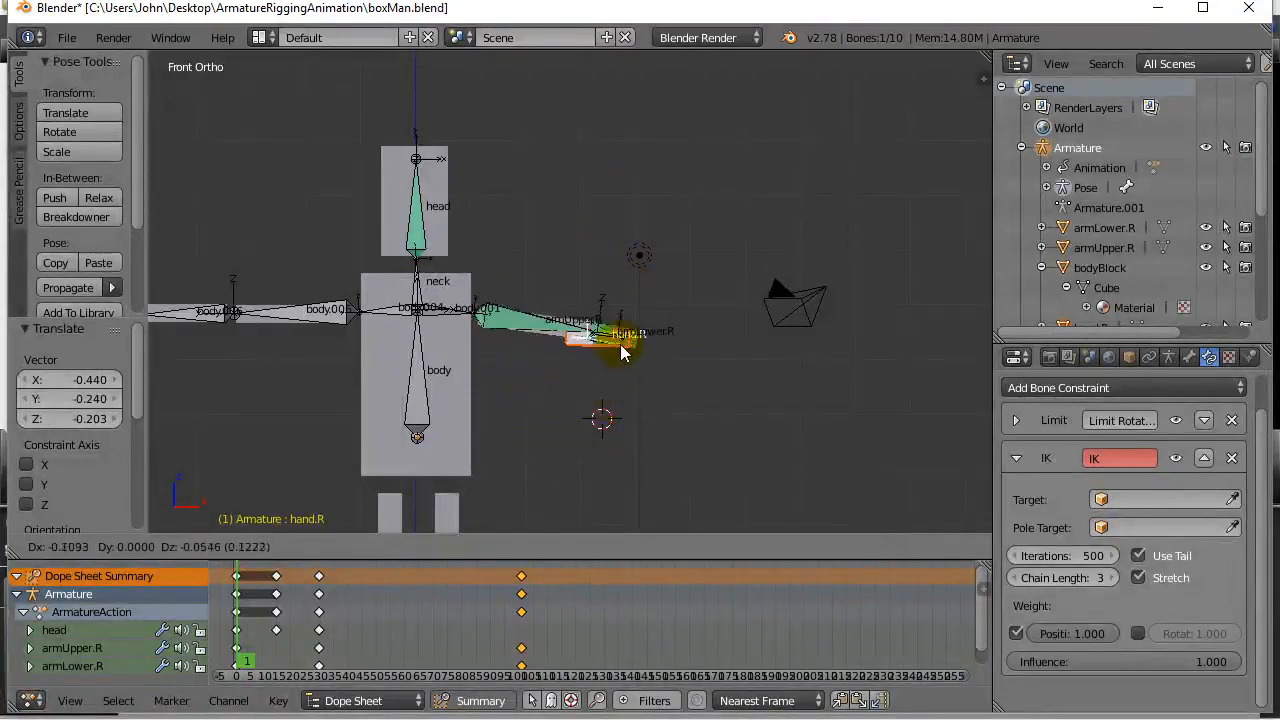
left_click_drag(620, 345, 415, 420)
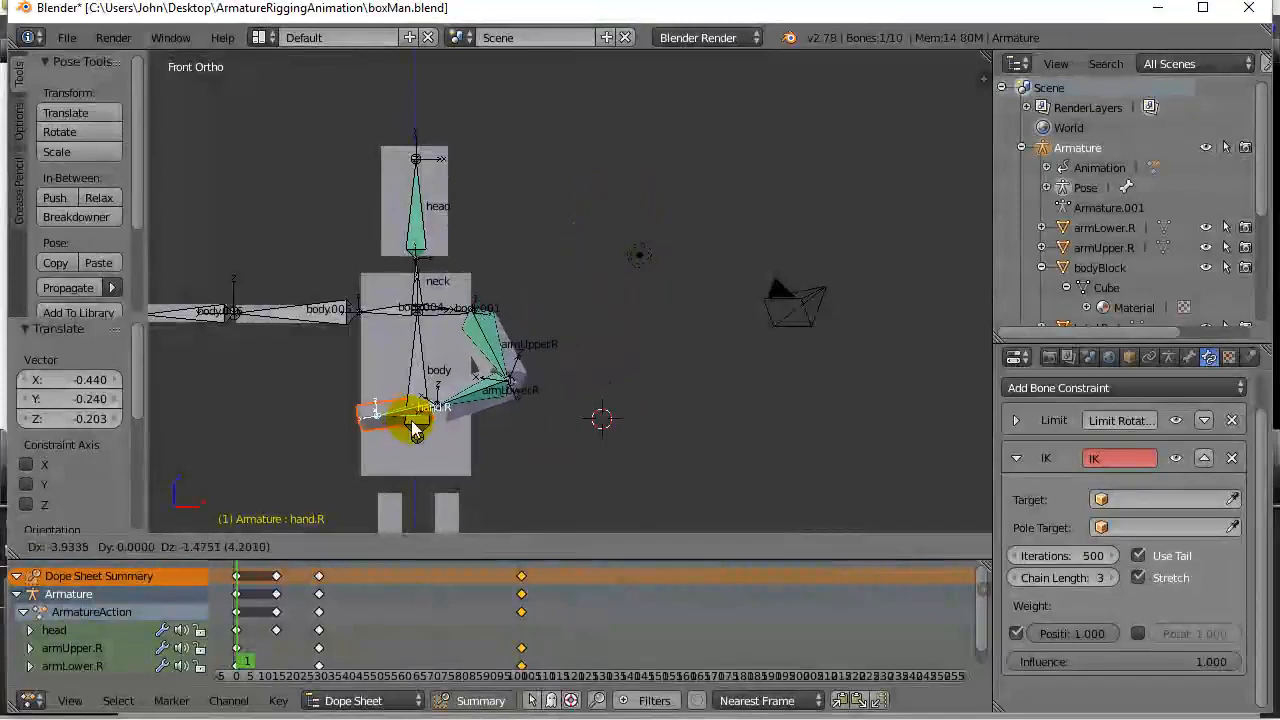
left_click_drag(415, 420, 600, 420)
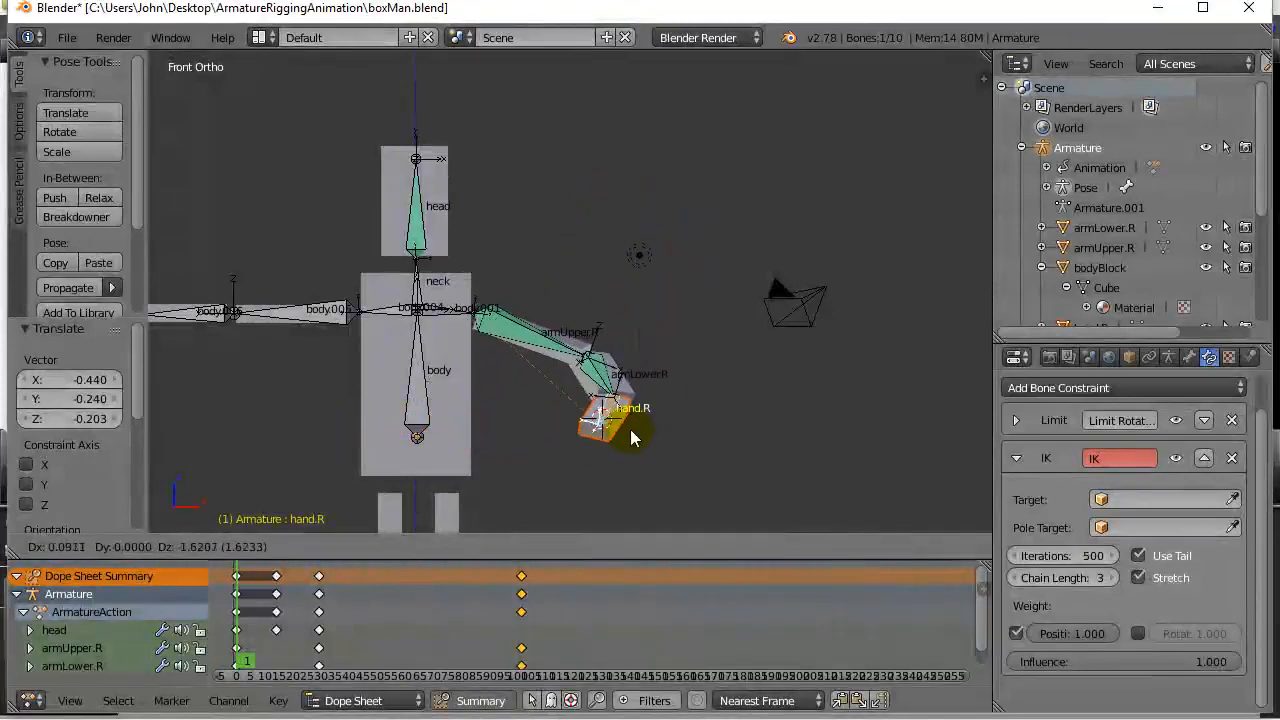
left_click_drag(615, 420, 630, 465)
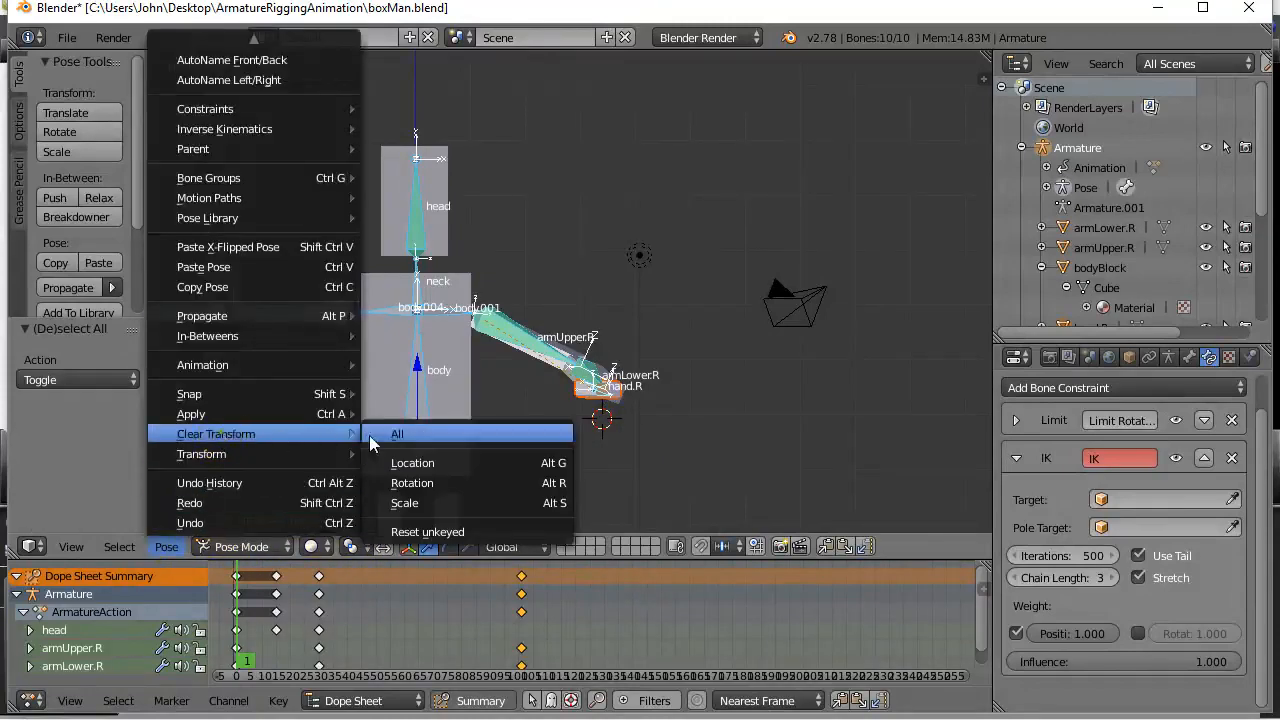
Clear all pose transforms, then dismiss the Add Bone Constraint list unused.
left_click(397, 433)
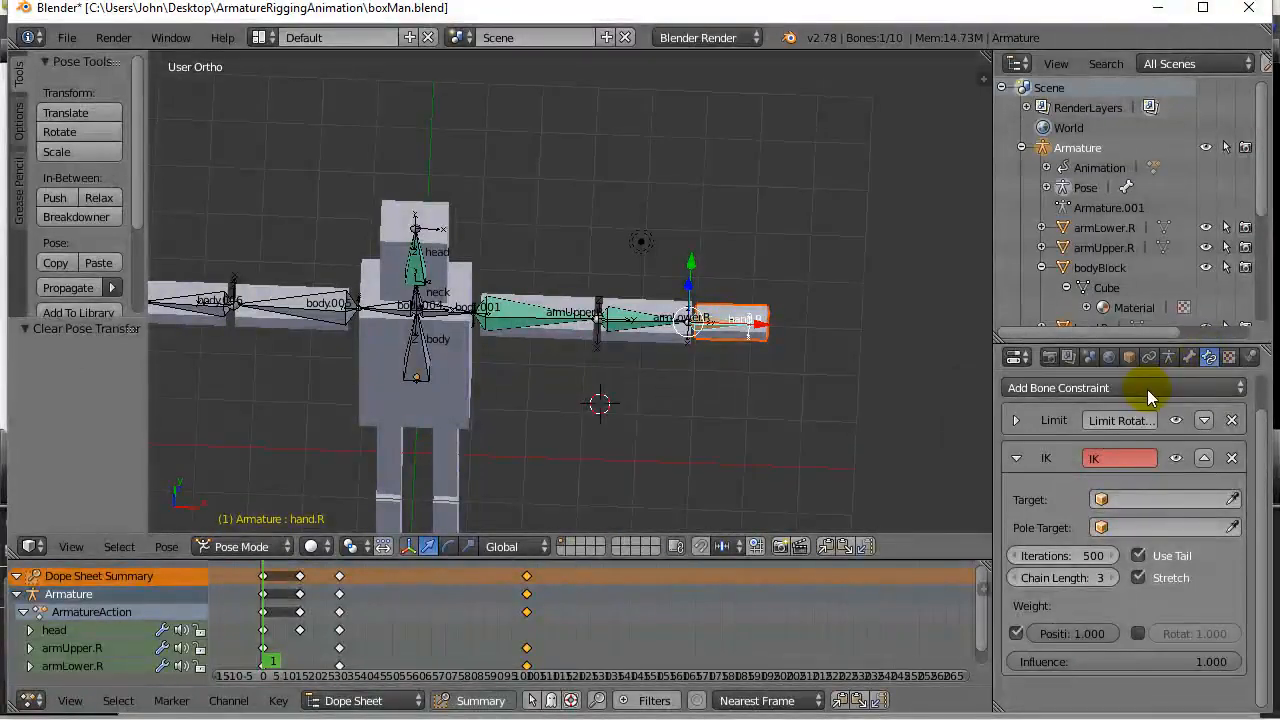
left_click(1124, 387)
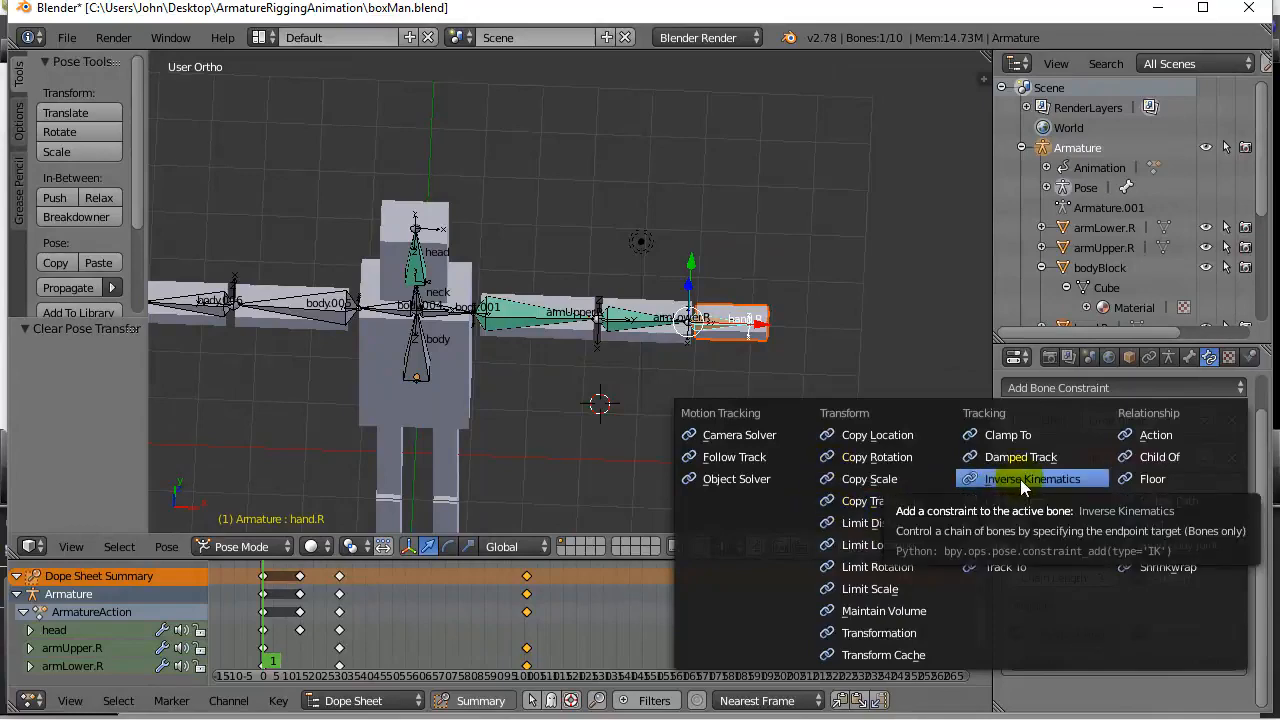
left_click(1032, 479)
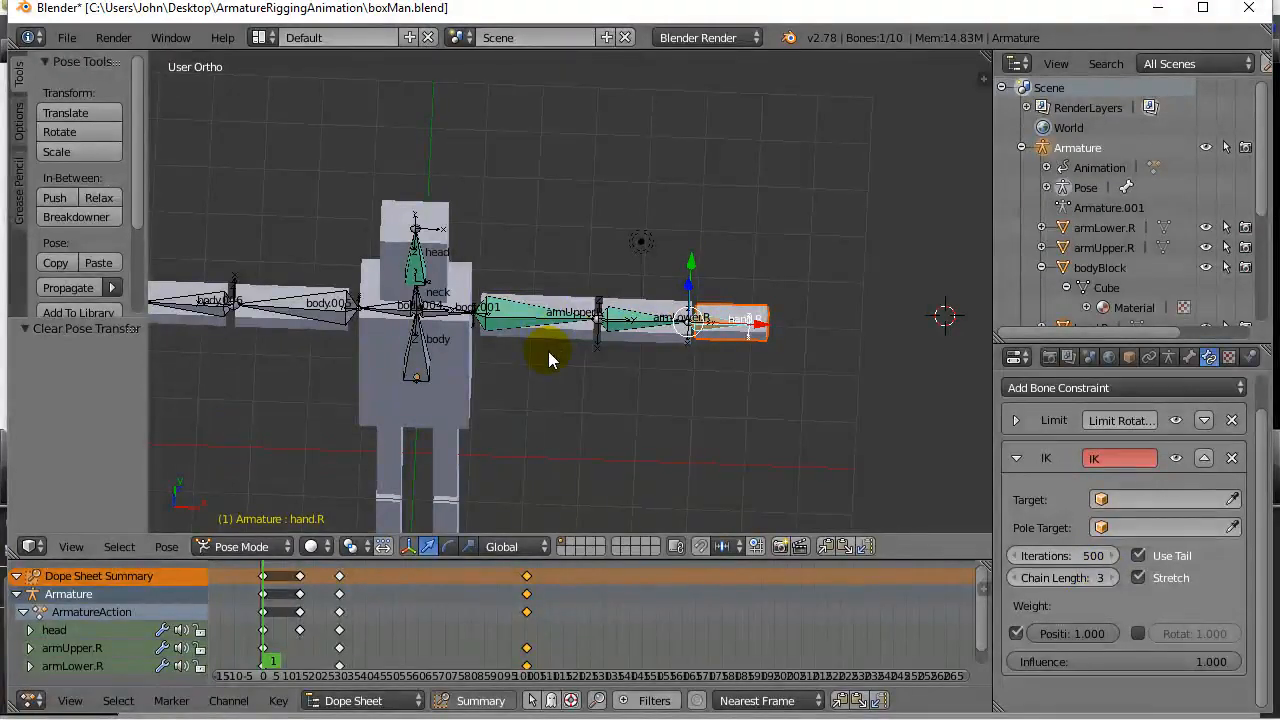
mouse_move(393, 481)
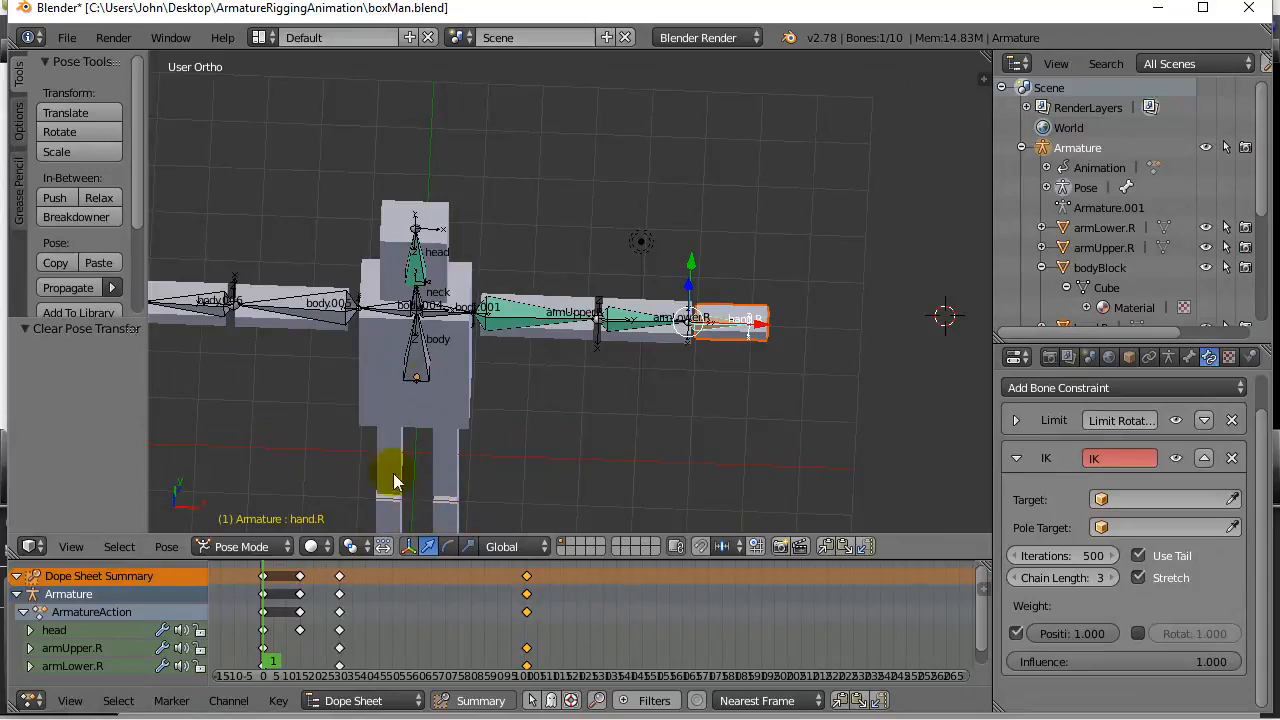
mouse_move(570, 383)
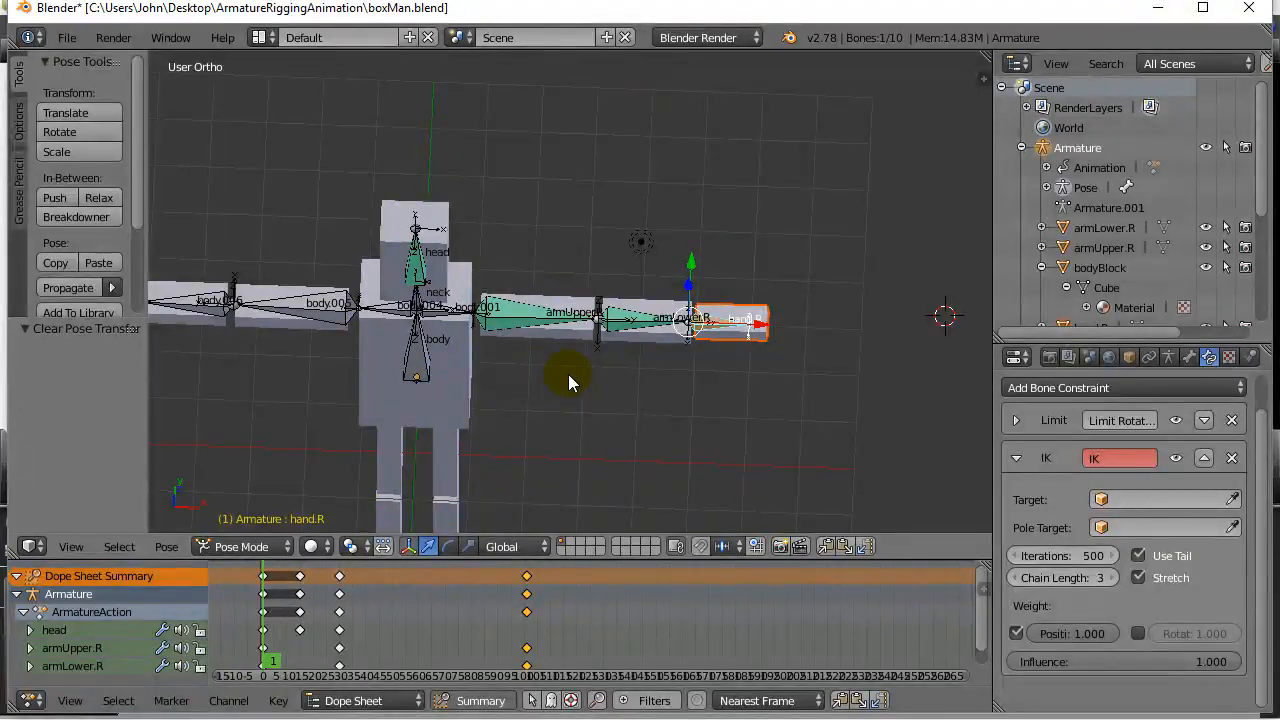